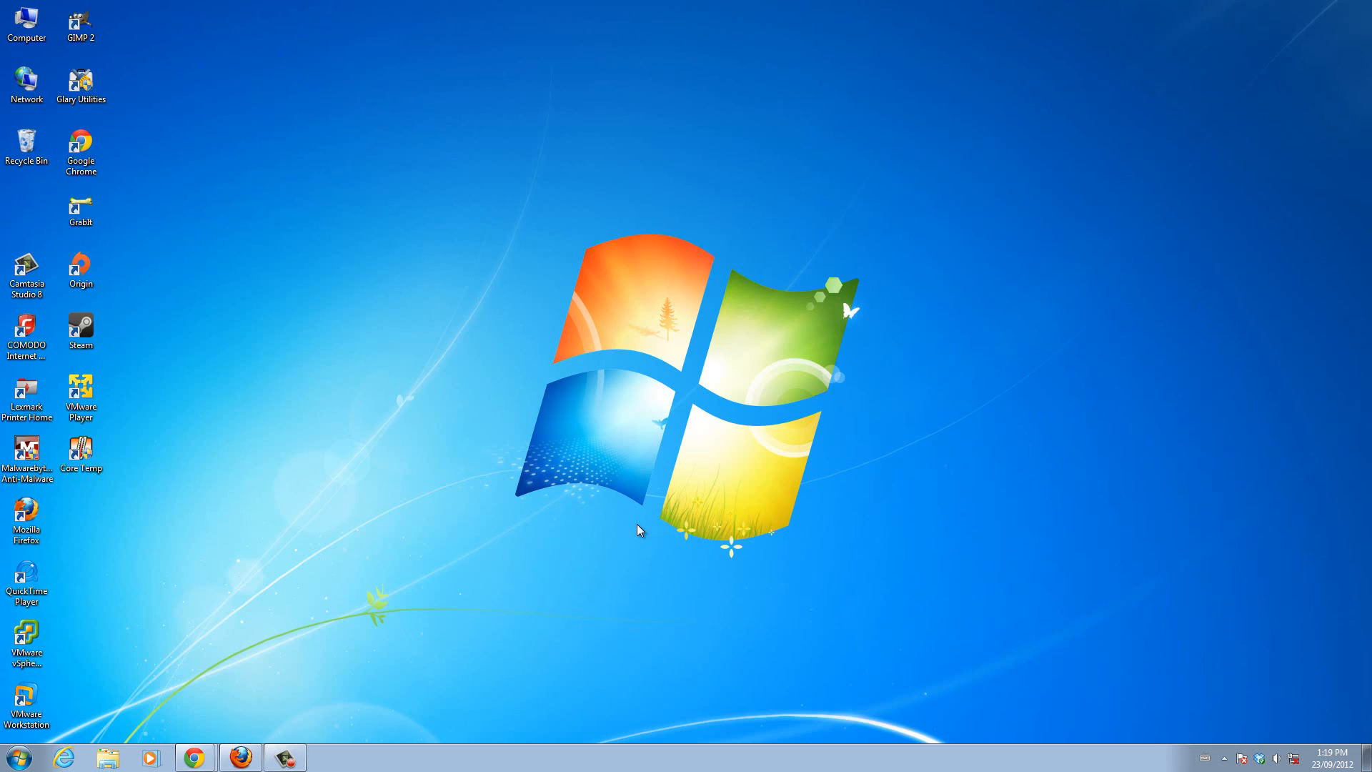
mouse_move(183, 478)
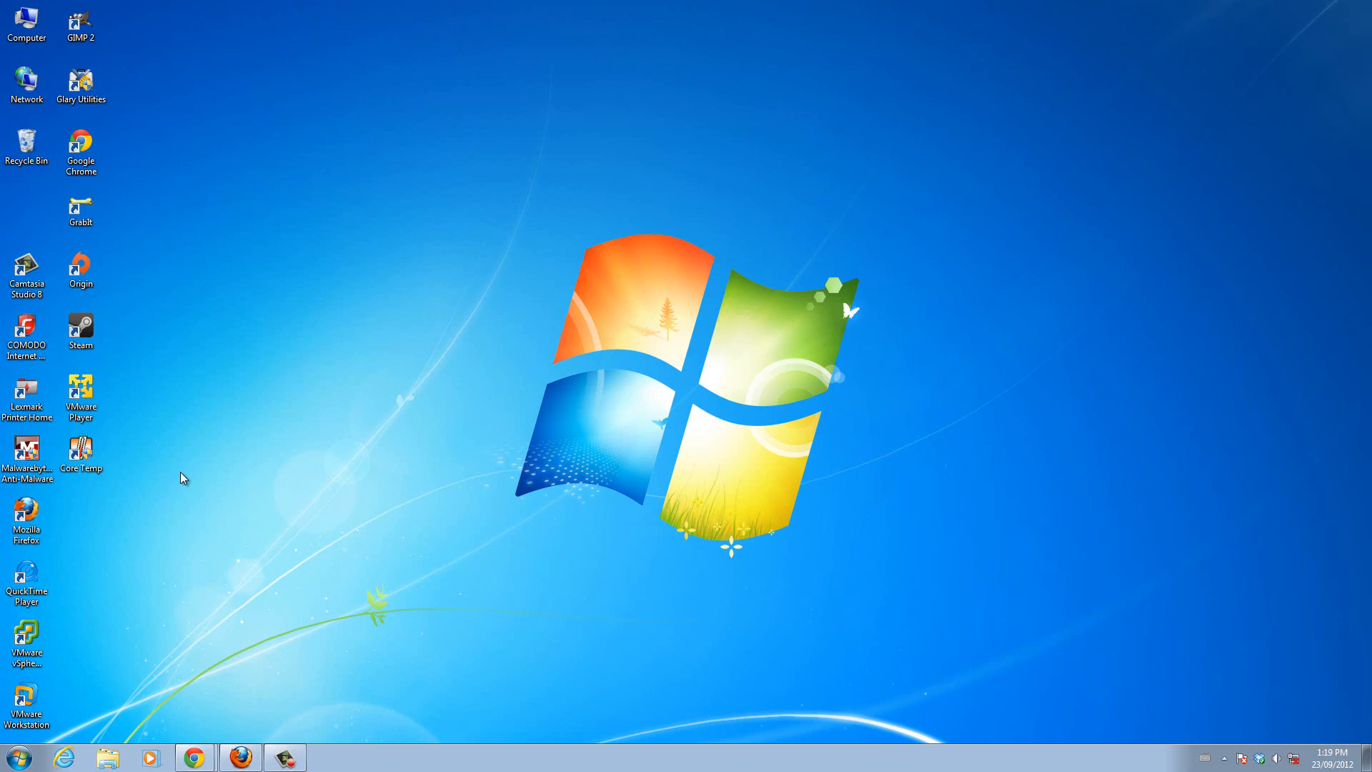
mouse_move(18, 752)
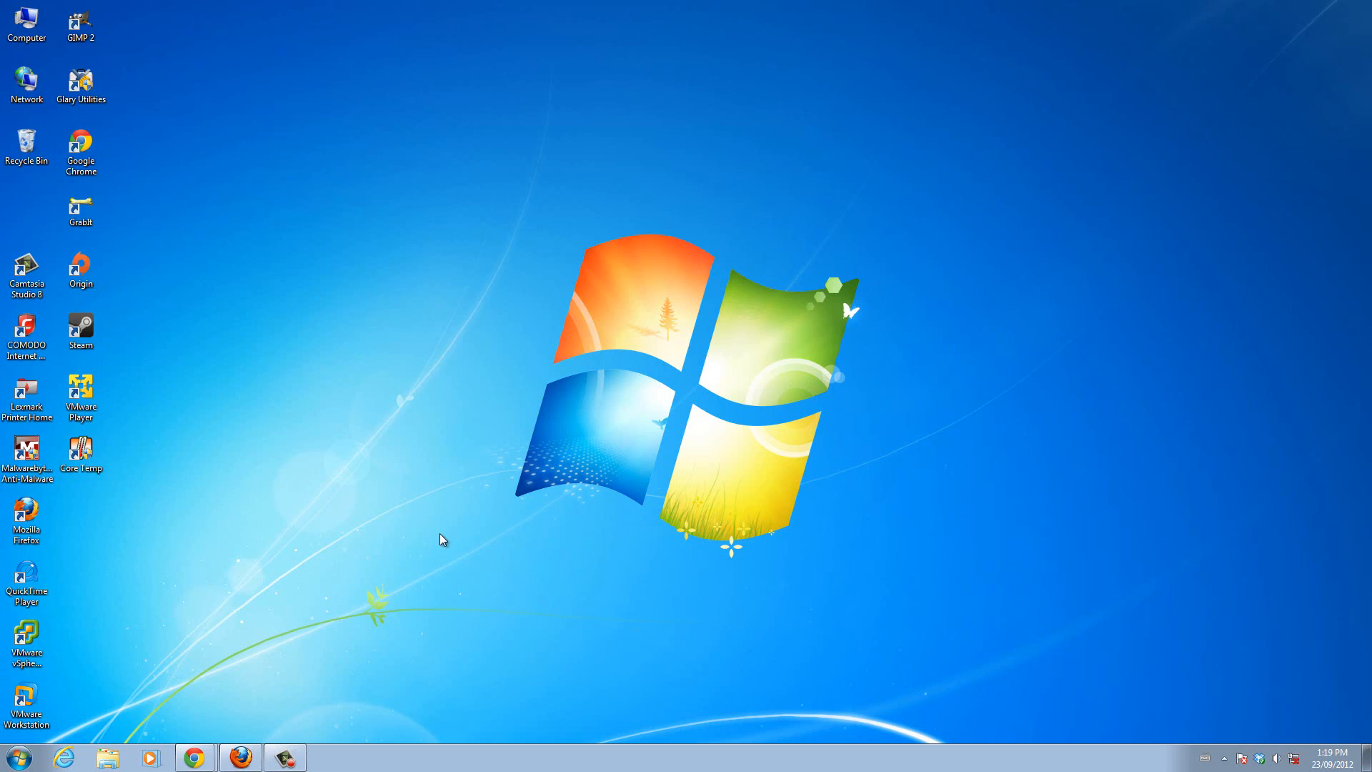
mouse_move(15, 757)
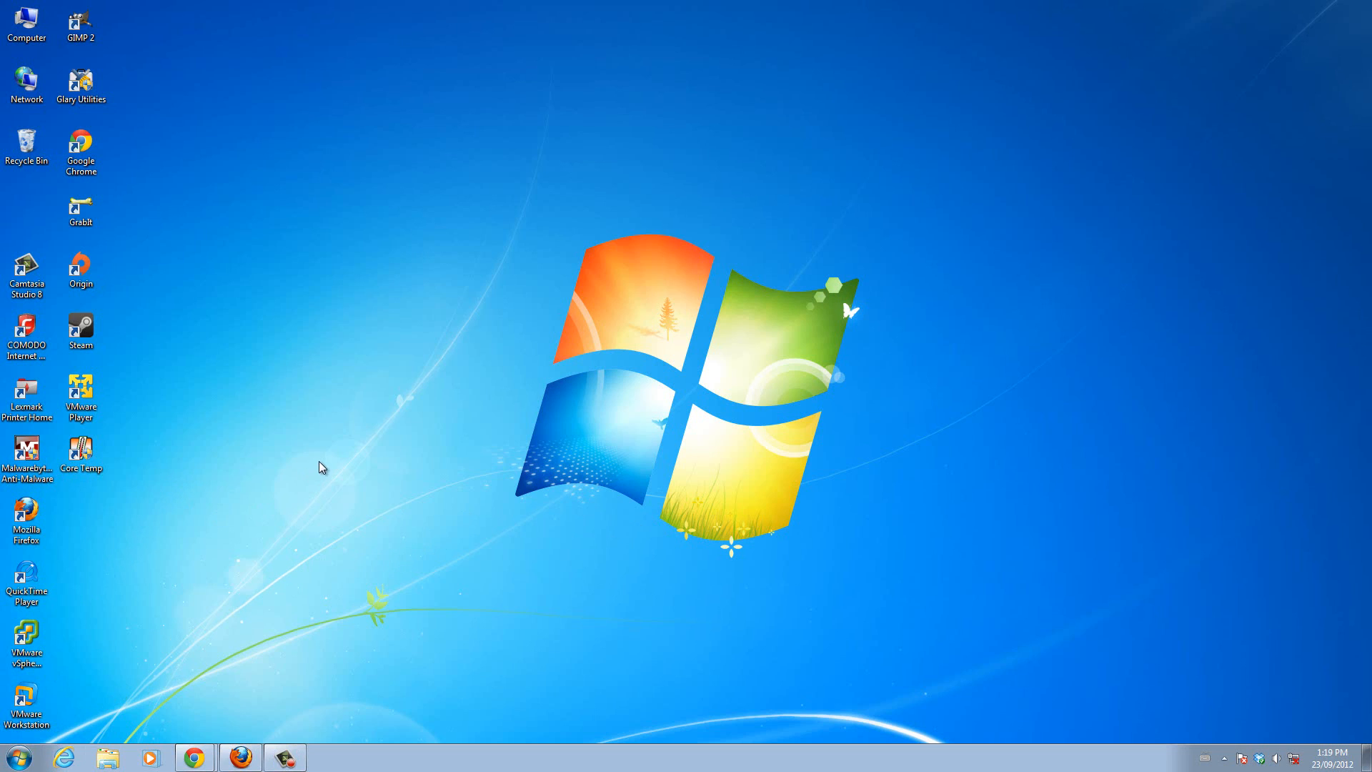
mouse_move(561, 371)
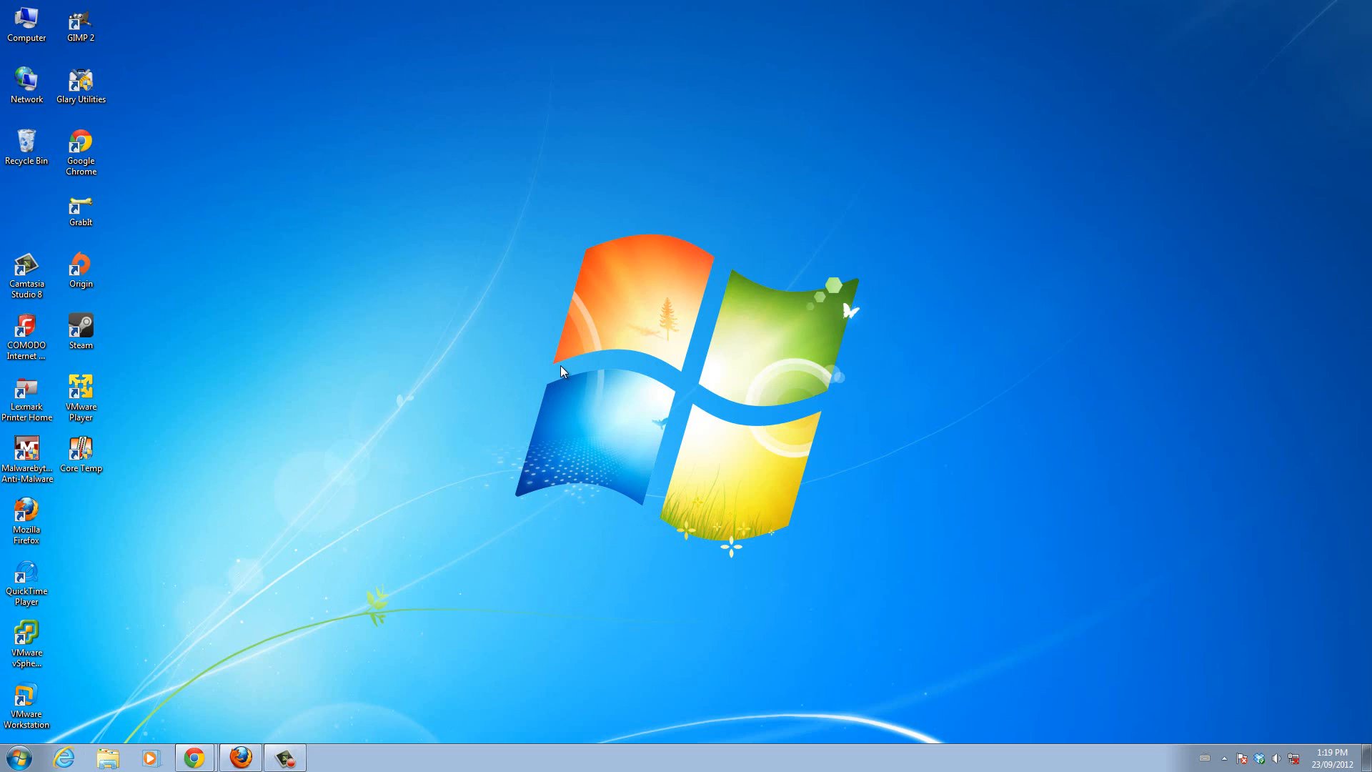
mouse_move(515, 249)
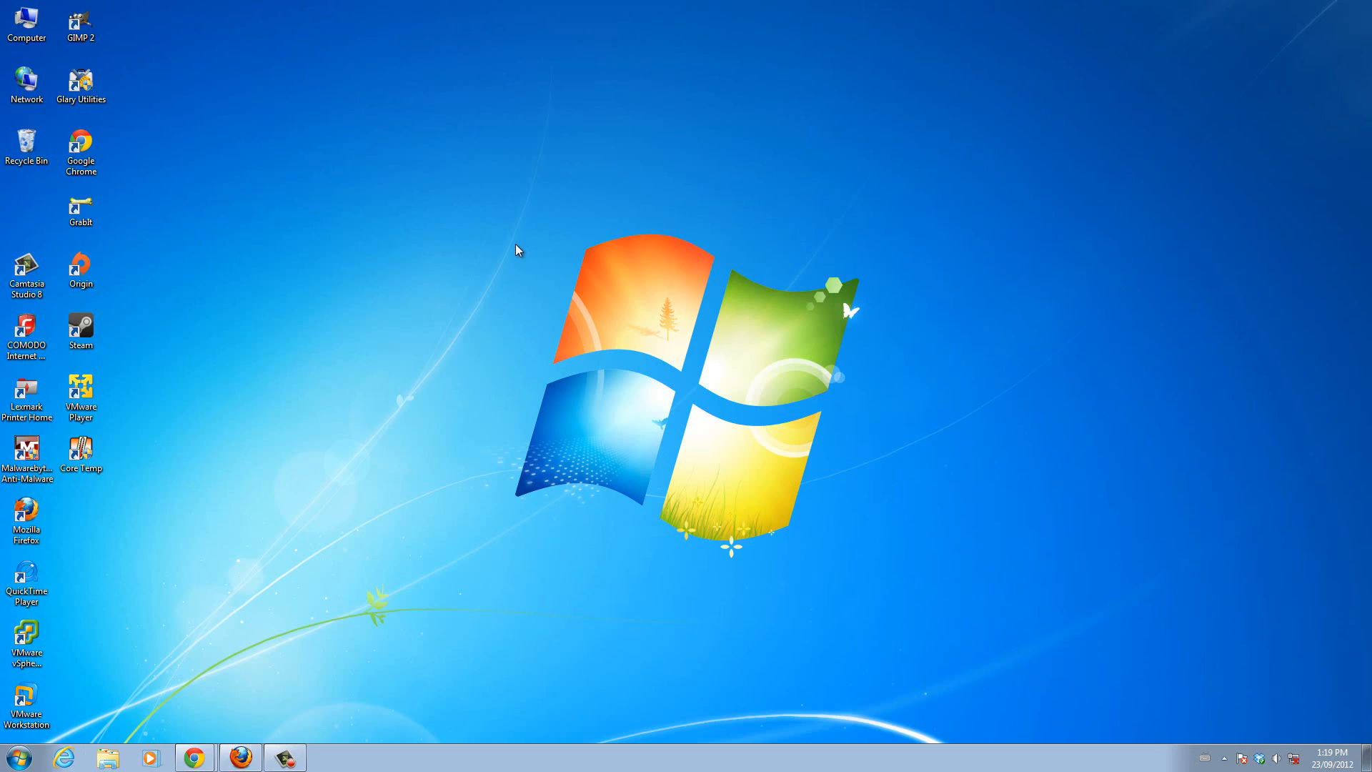
mouse_move(503, 246)
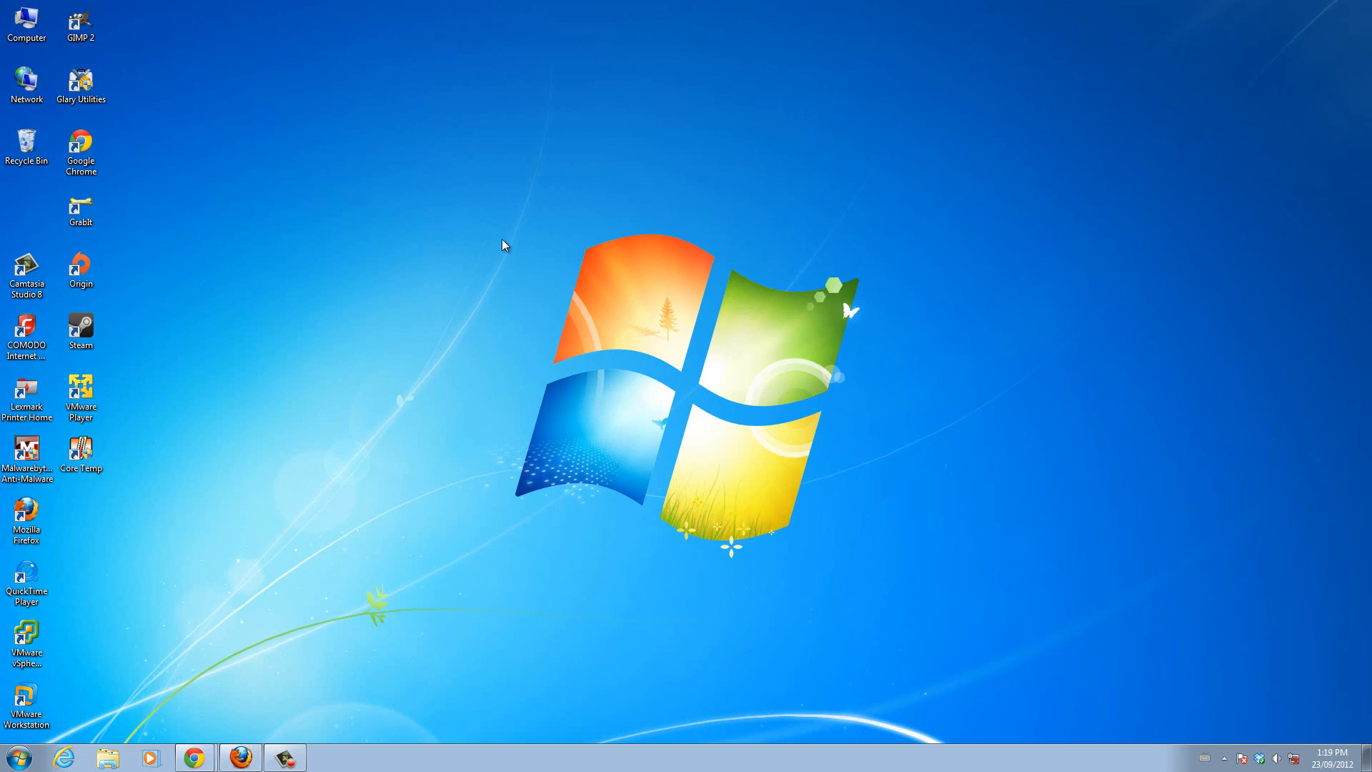
Show All Programs from the Start menu and expand the Glary Utilities folder
left_click(79, 451)
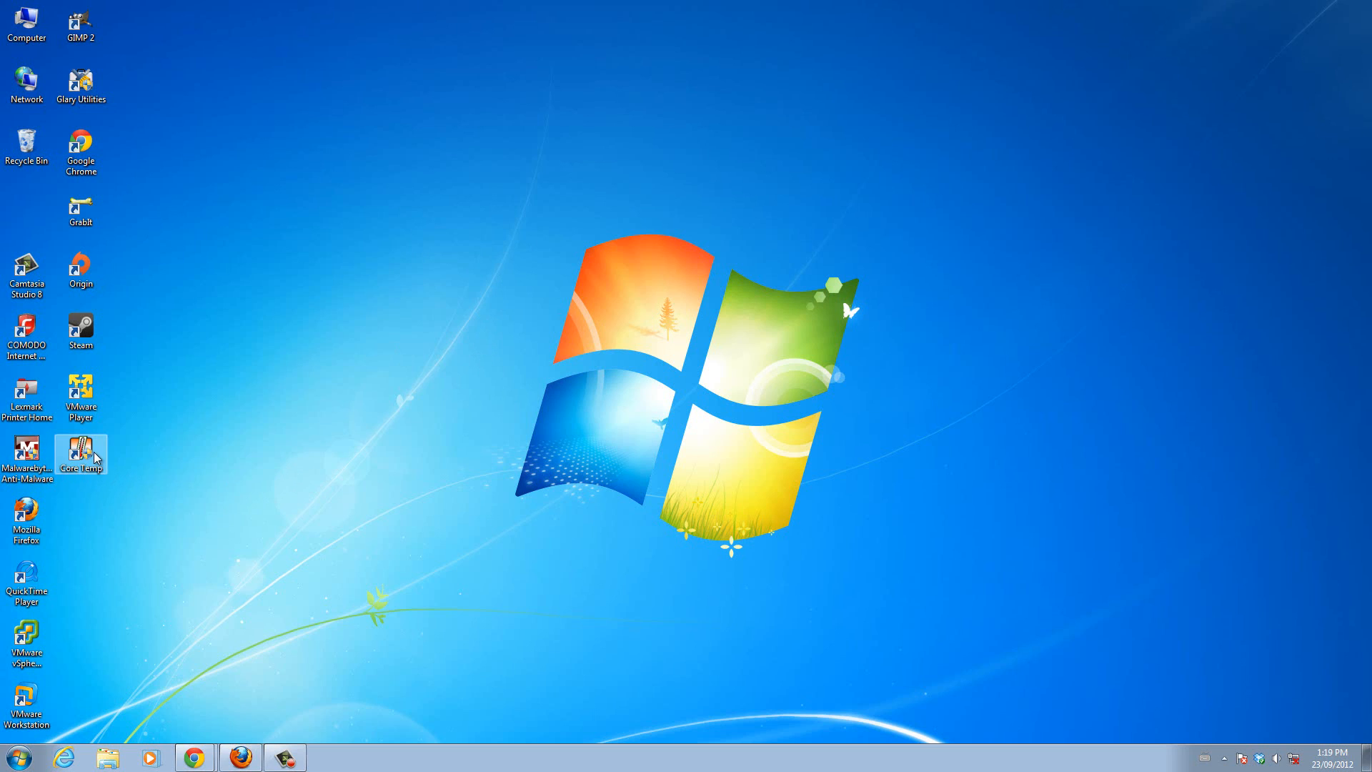
left_click(15, 756)
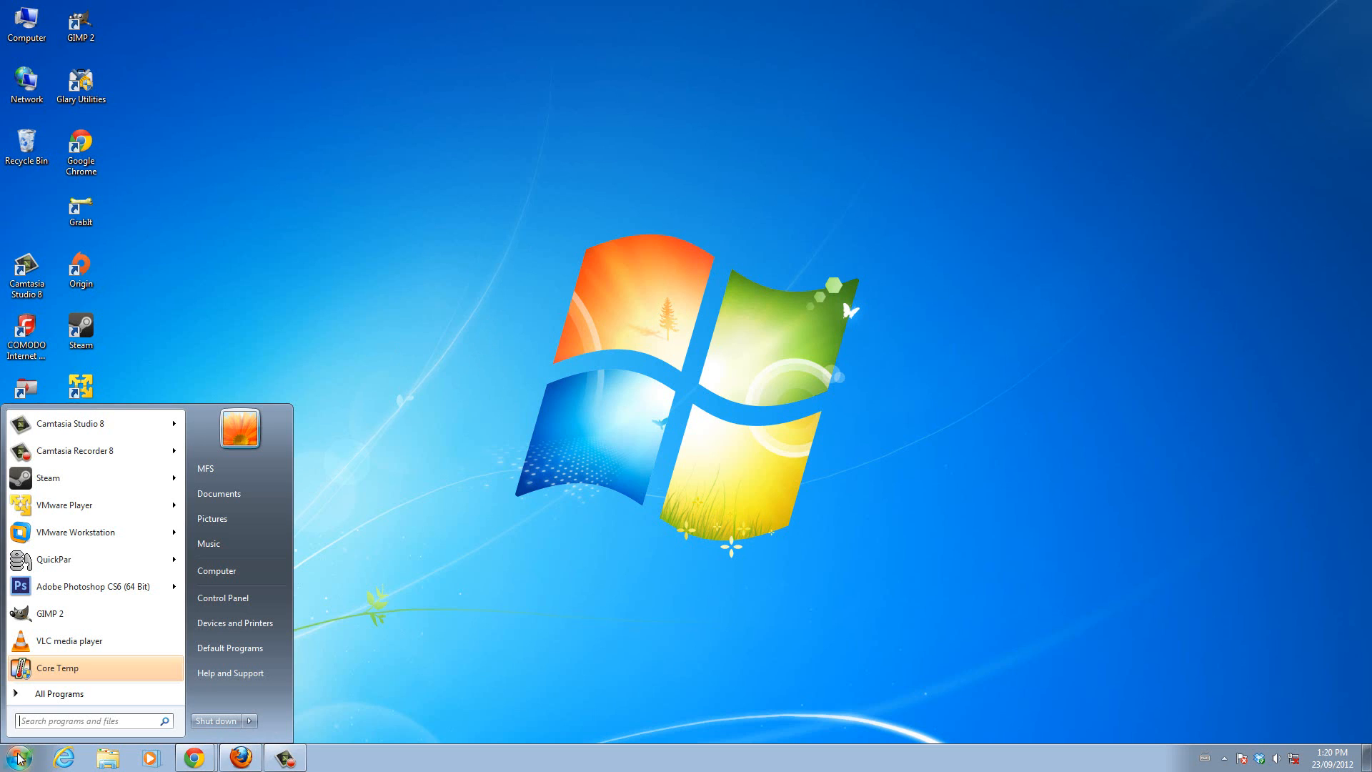
left_click(58, 693)
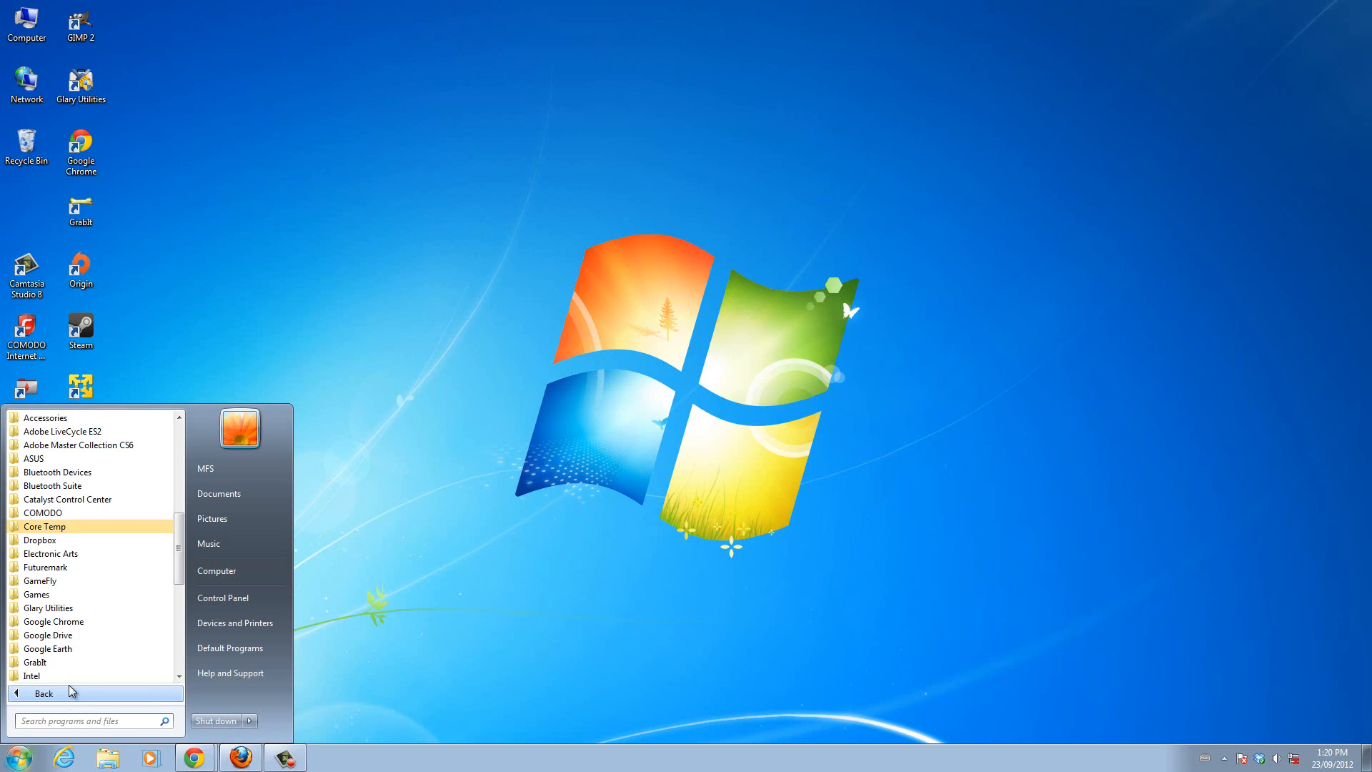
mouse_move(77, 540)
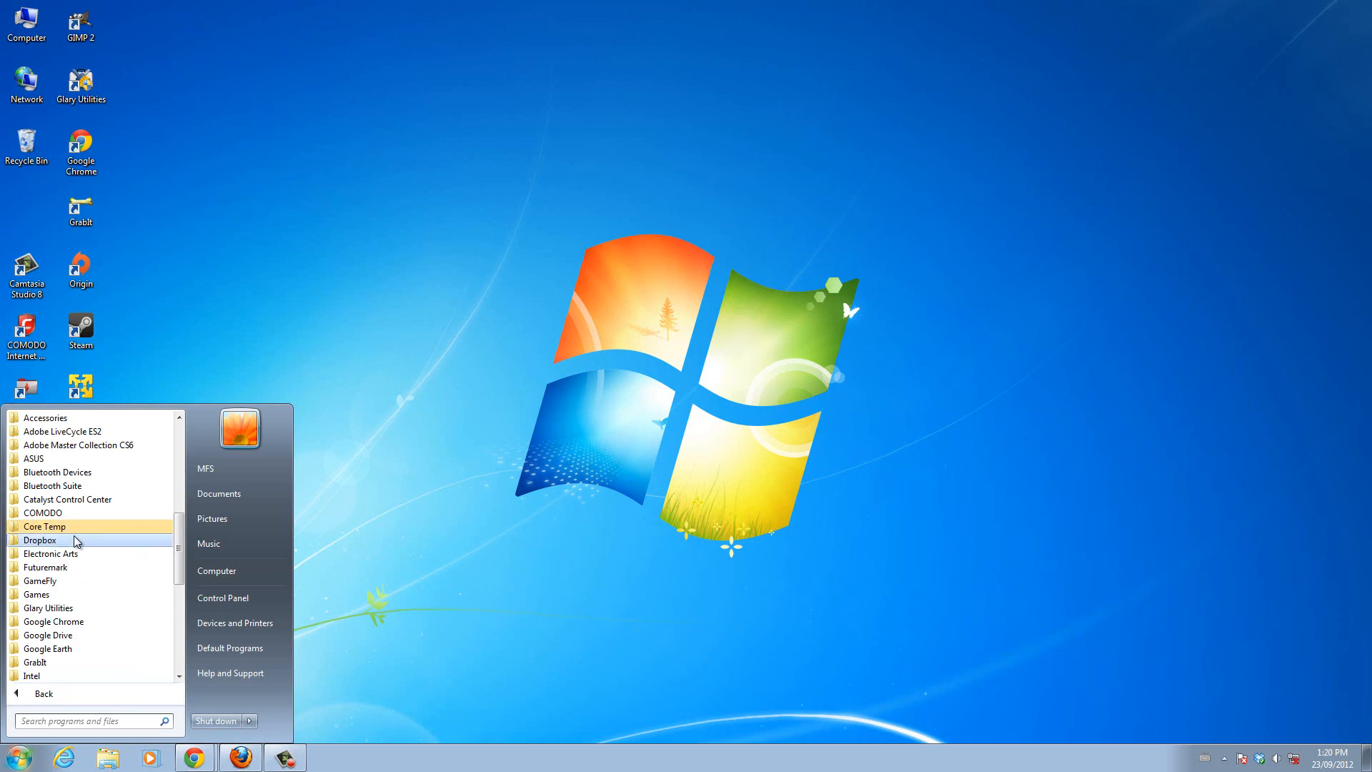
scroll("down", 3)
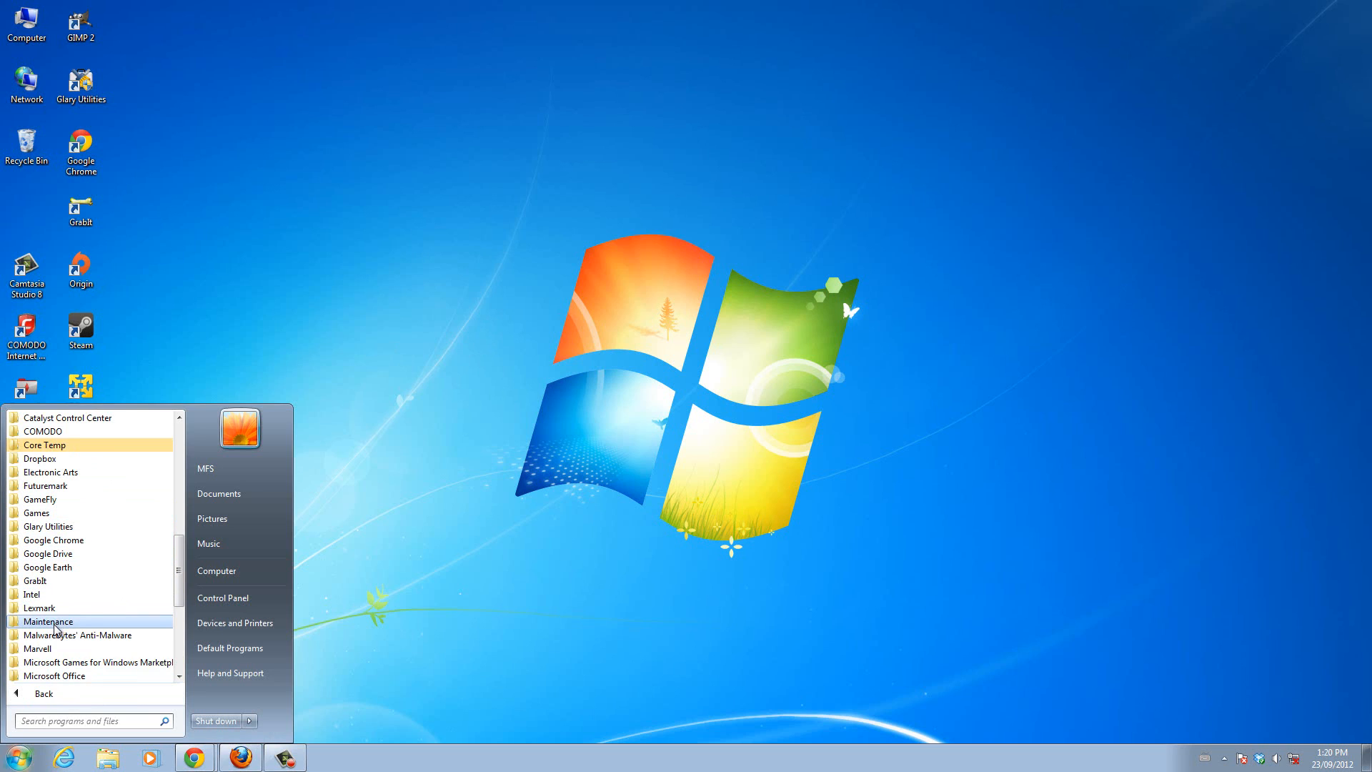
mouse_move(48, 567)
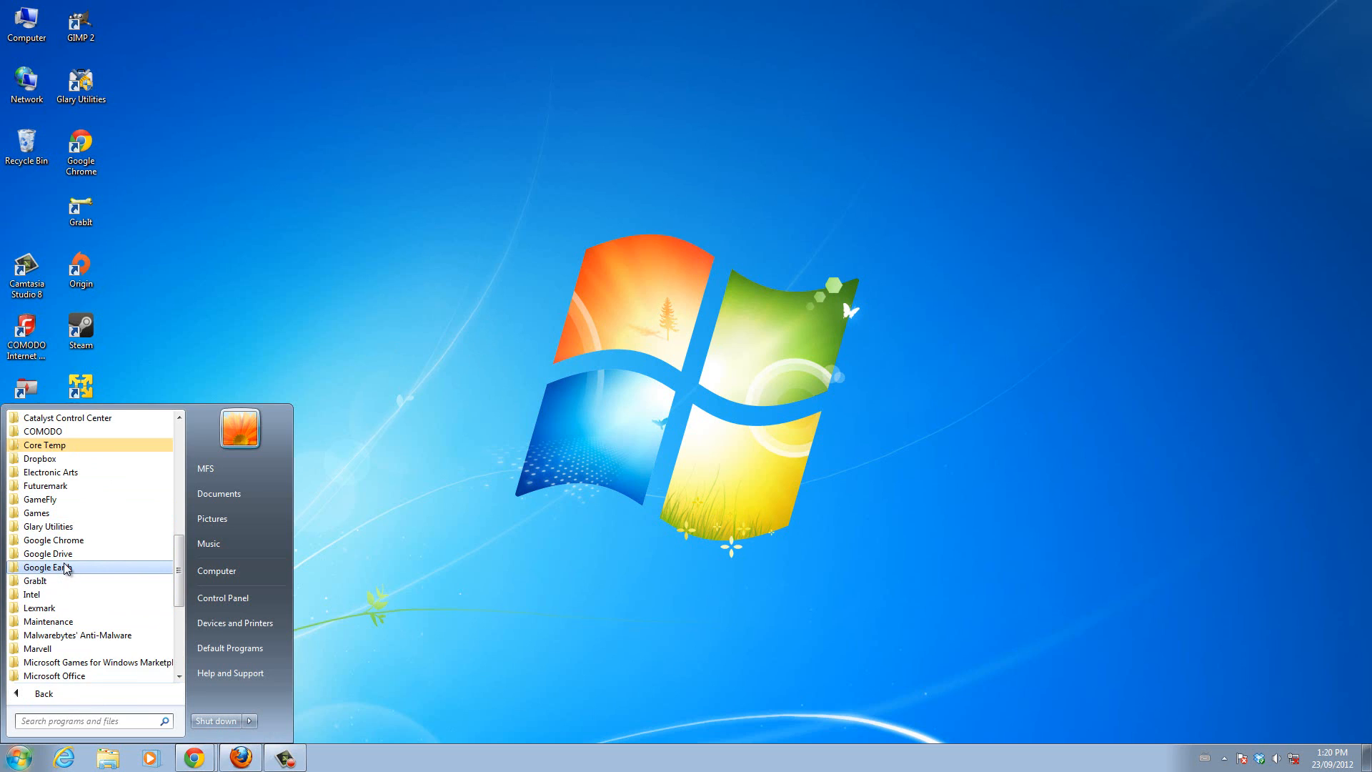
mouse_move(69, 569)
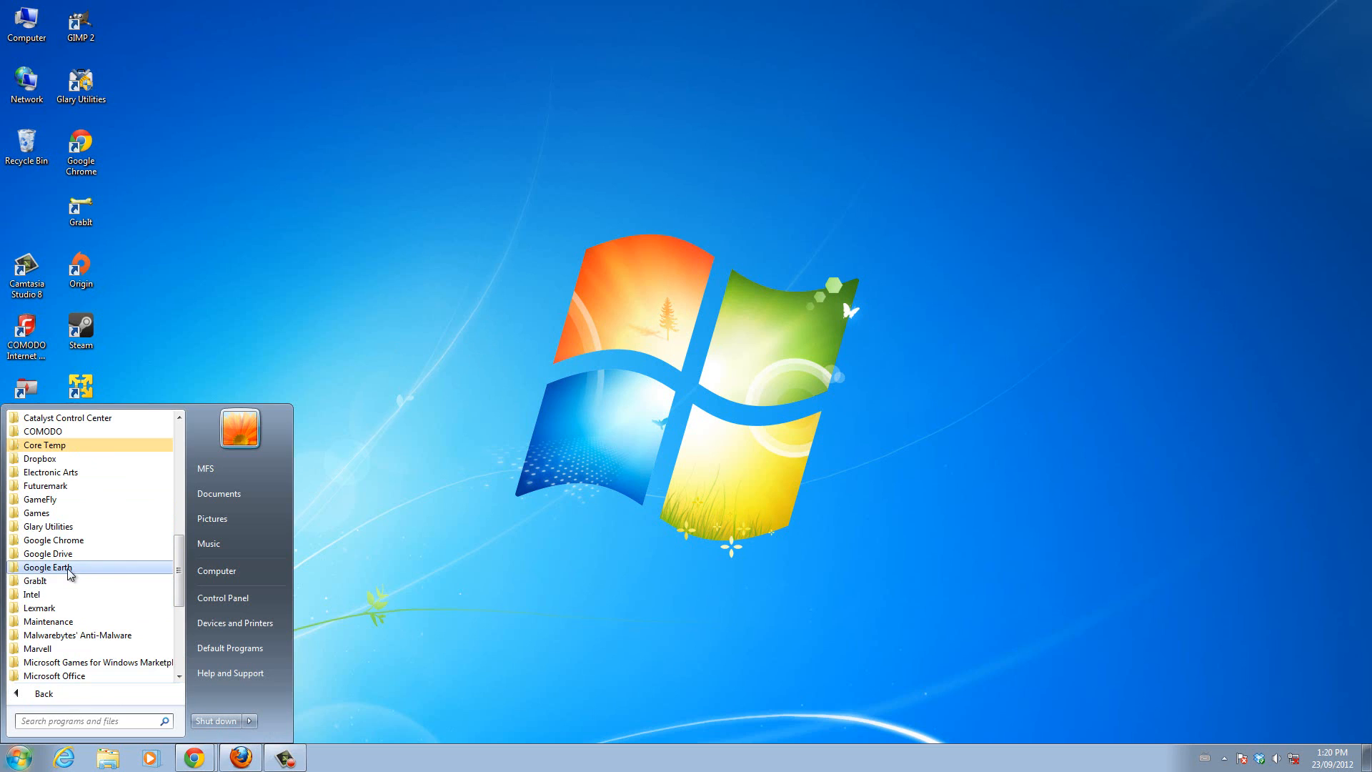
mouse_move(62, 526)
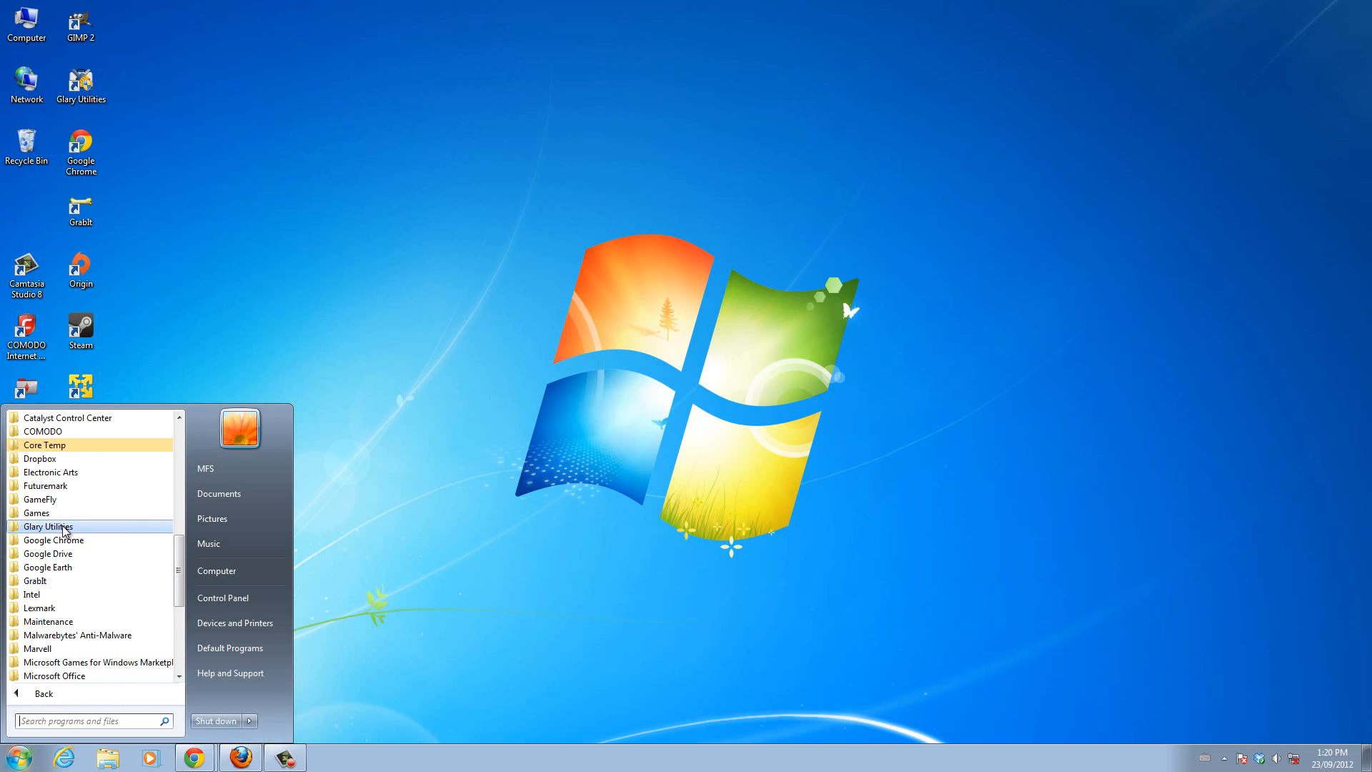
left_click(48, 525)
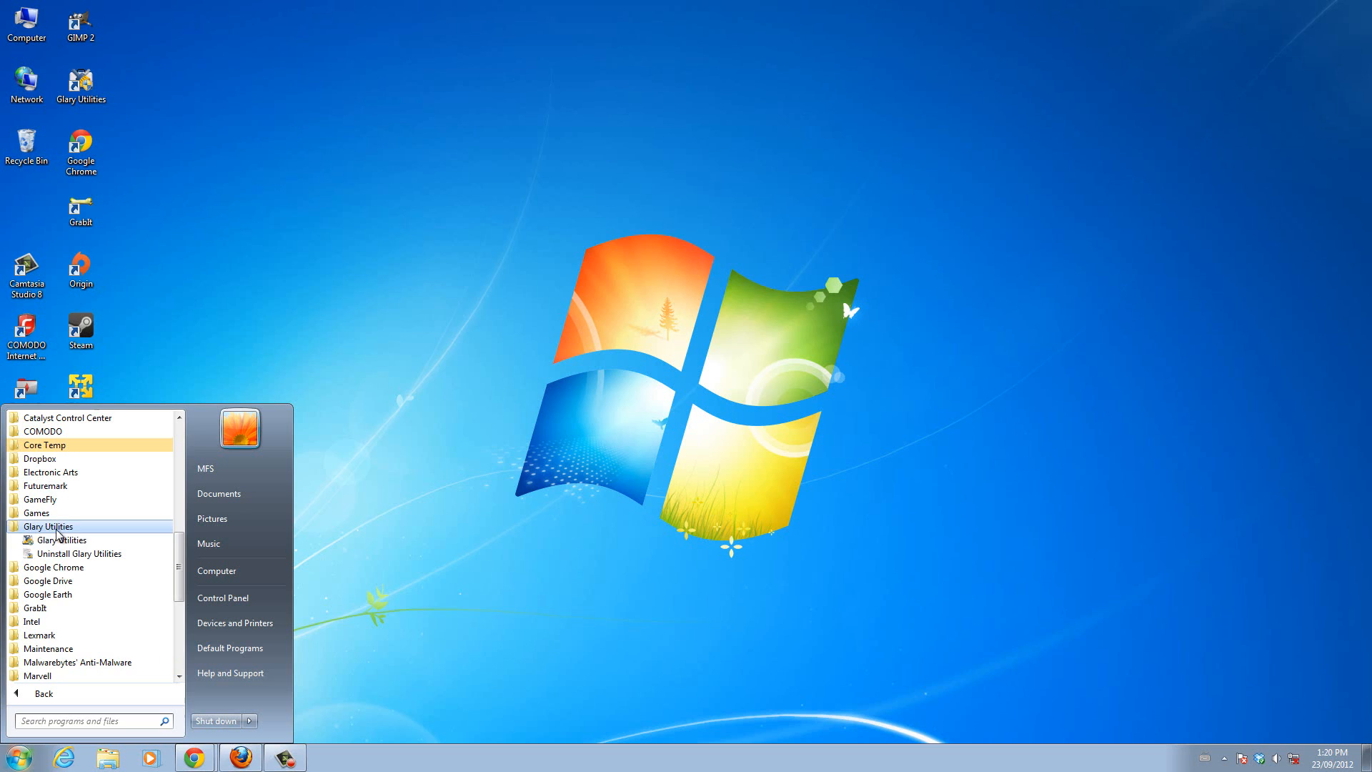
mouse_move(45, 540)
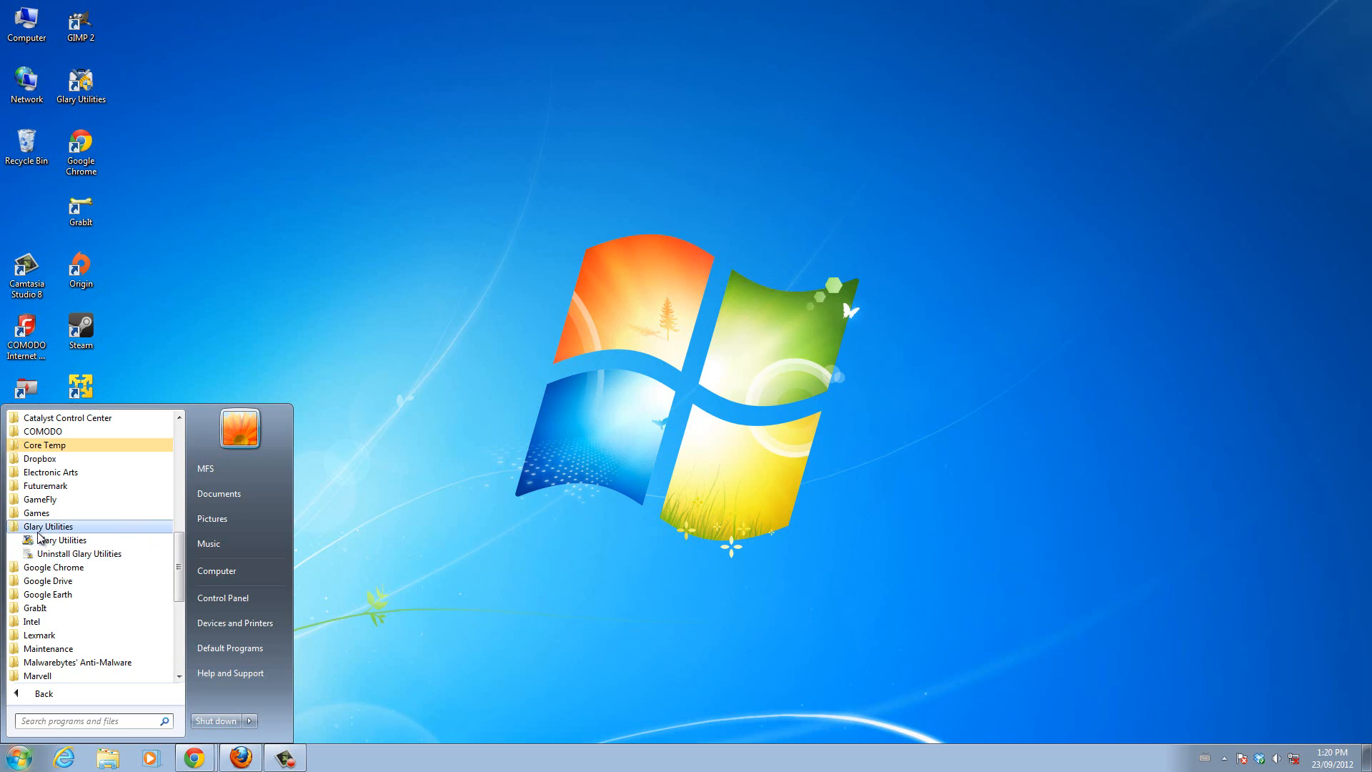
mouse_move(78, 553)
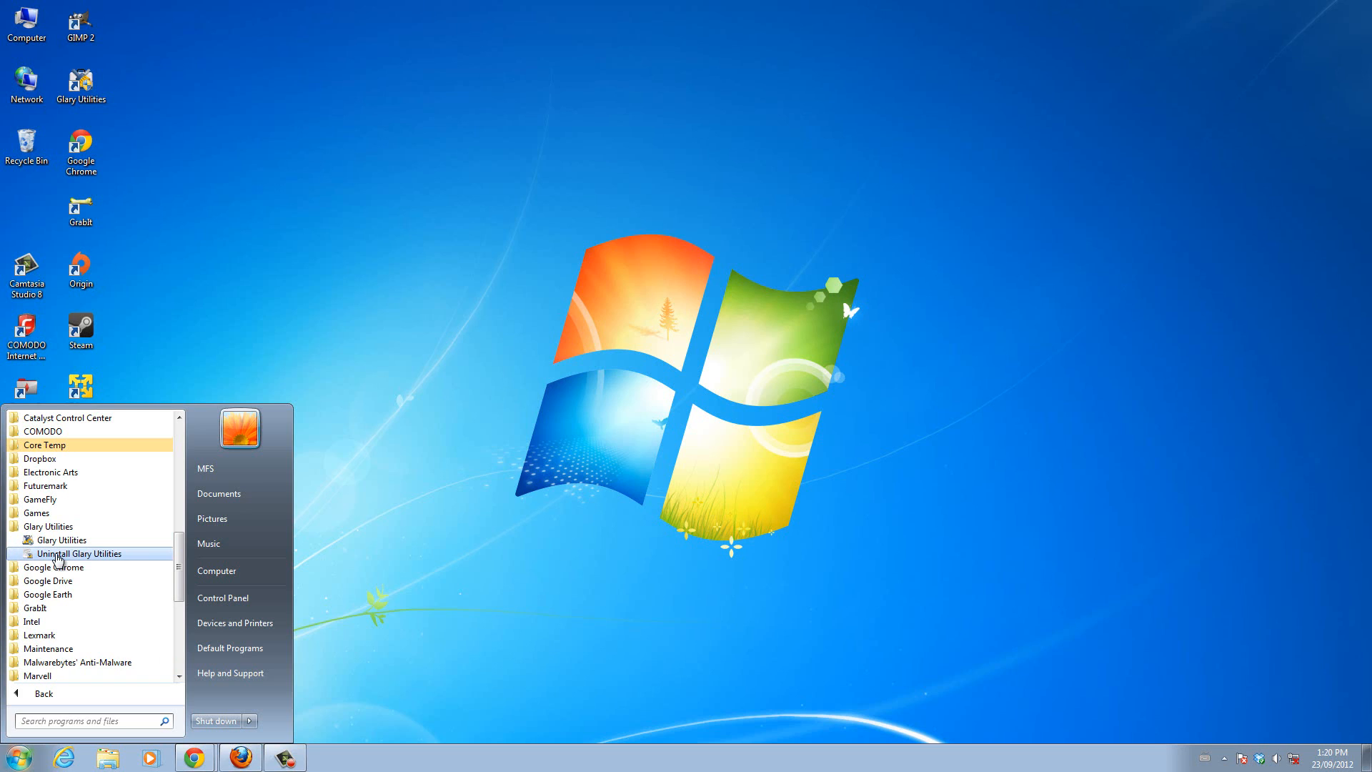
mouse_move(90, 559)
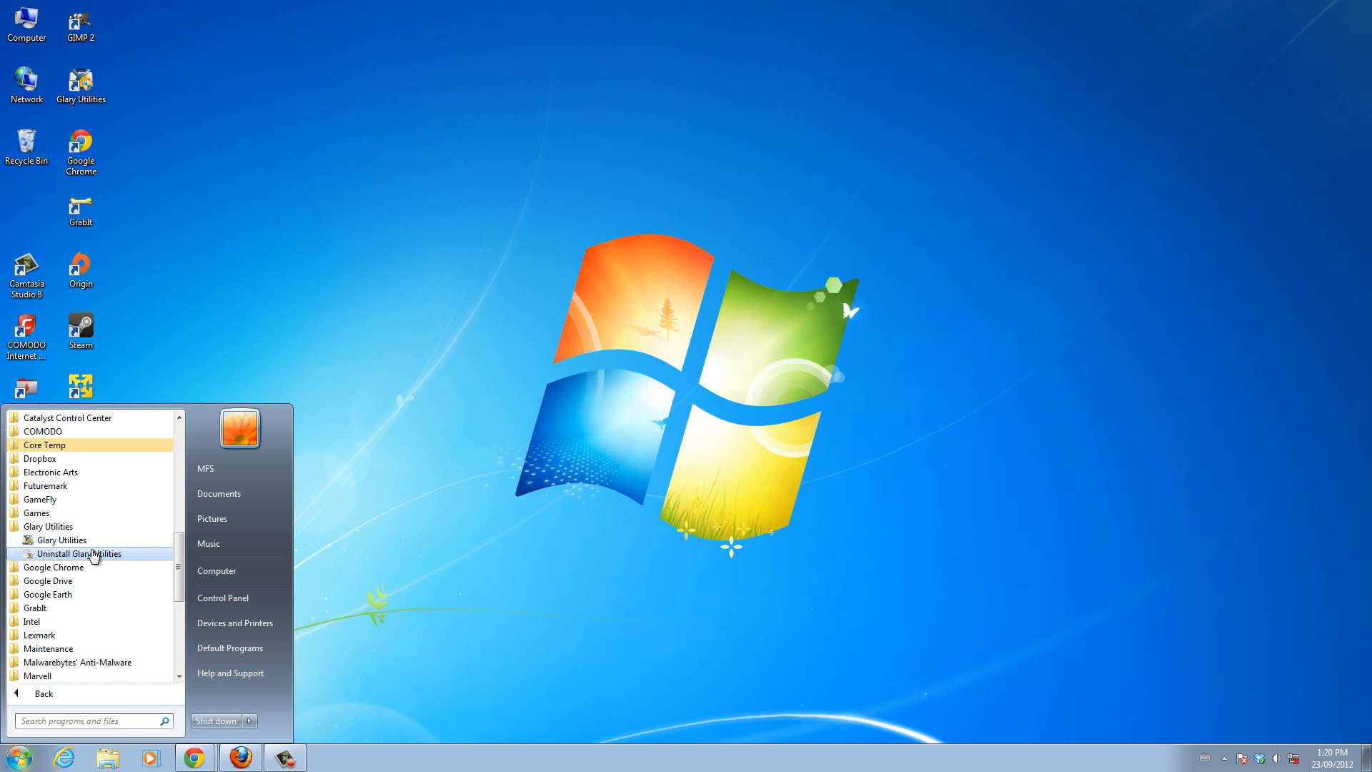
mouse_move(48, 525)
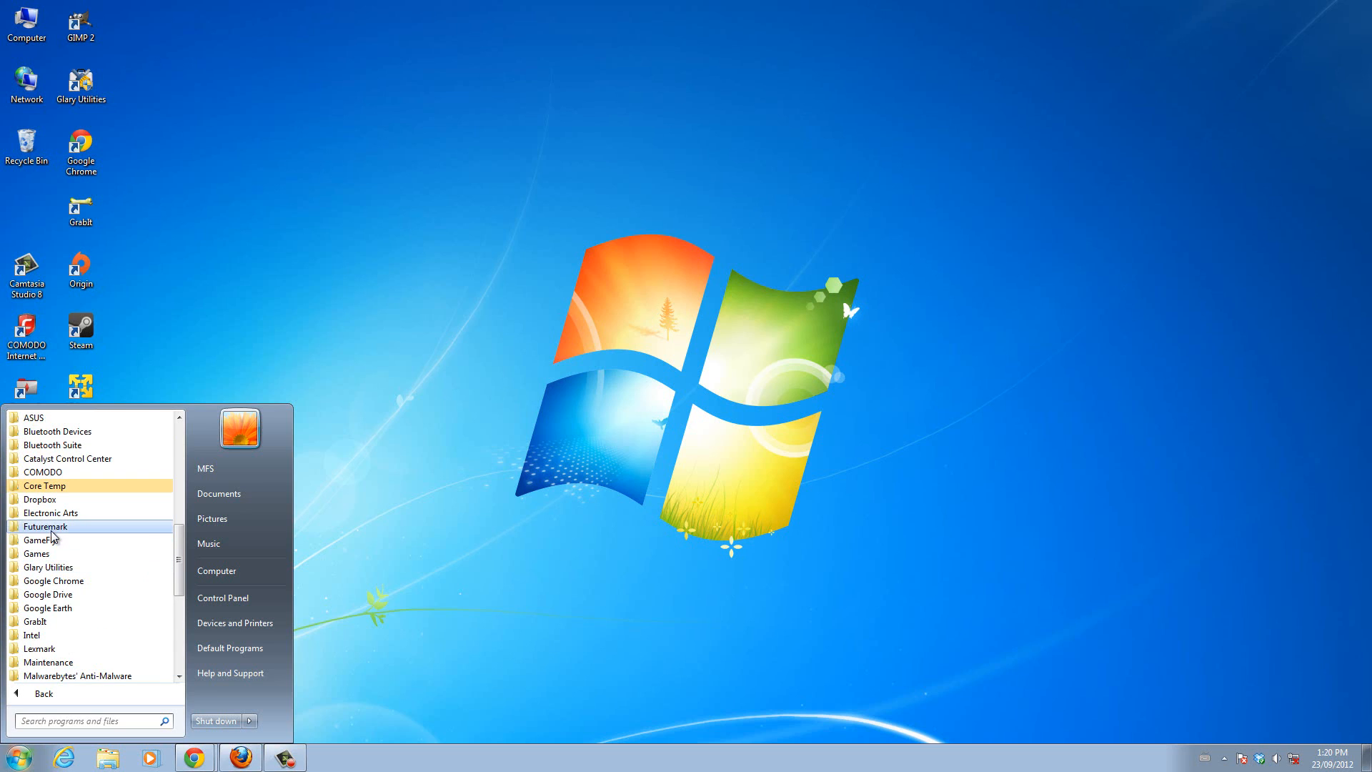
mouse_move(57, 485)
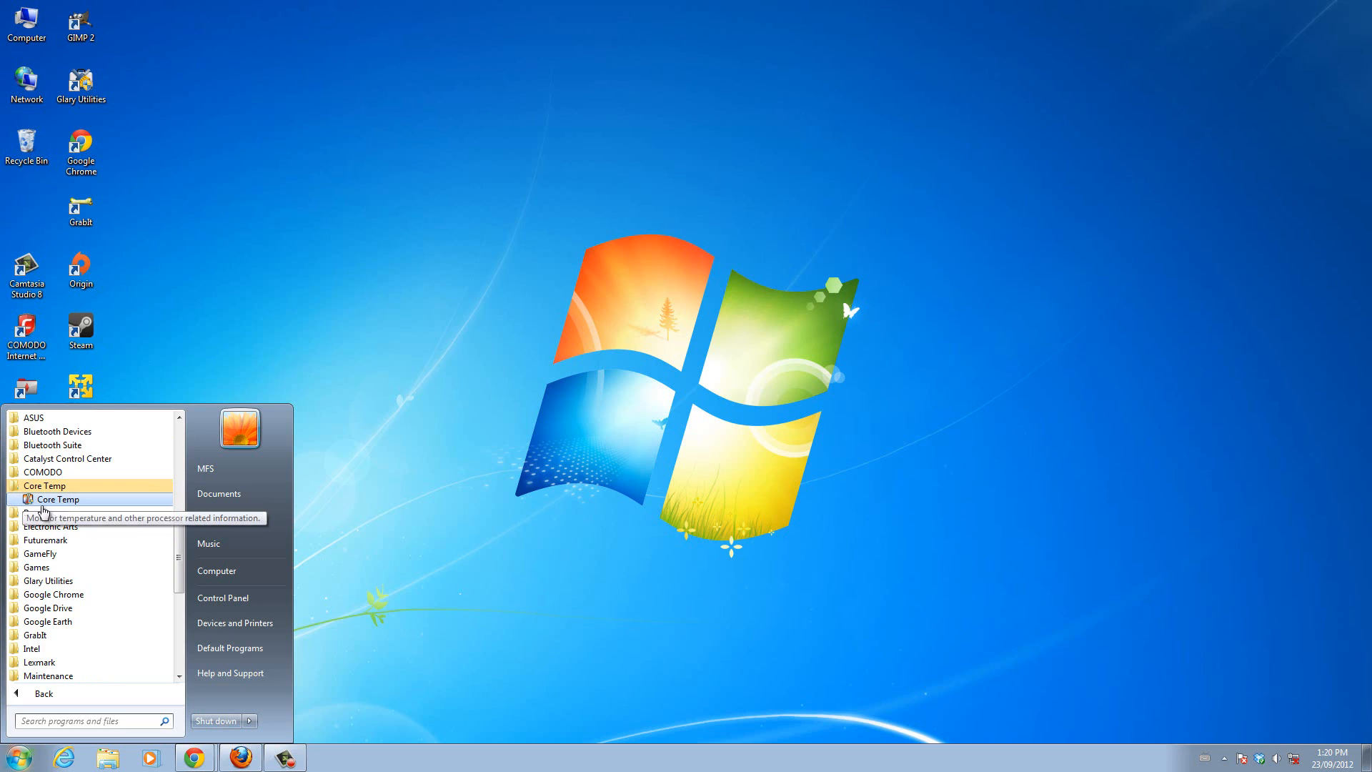
mouse_move(90, 513)
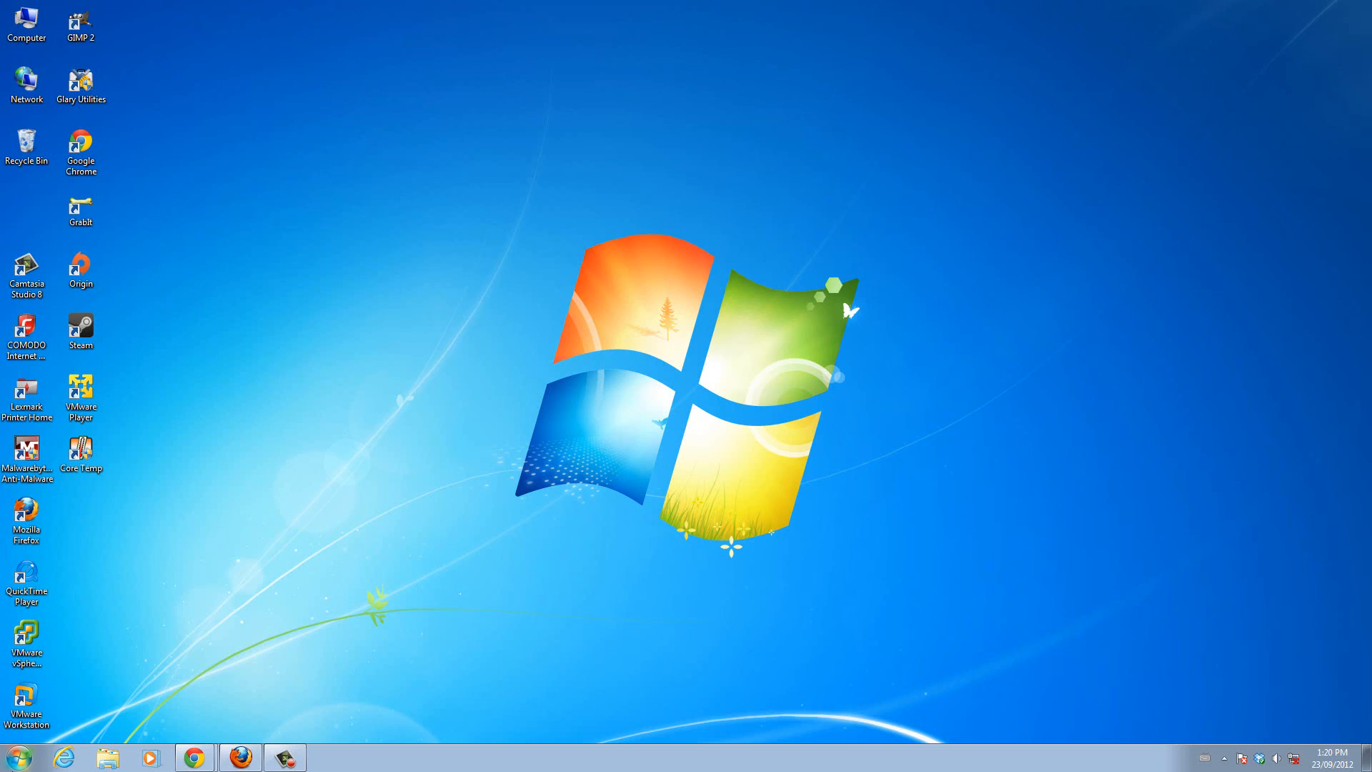
Launch Control Panel from Start and view its items as small icons, after a brief Category view
left_click(12, 756)
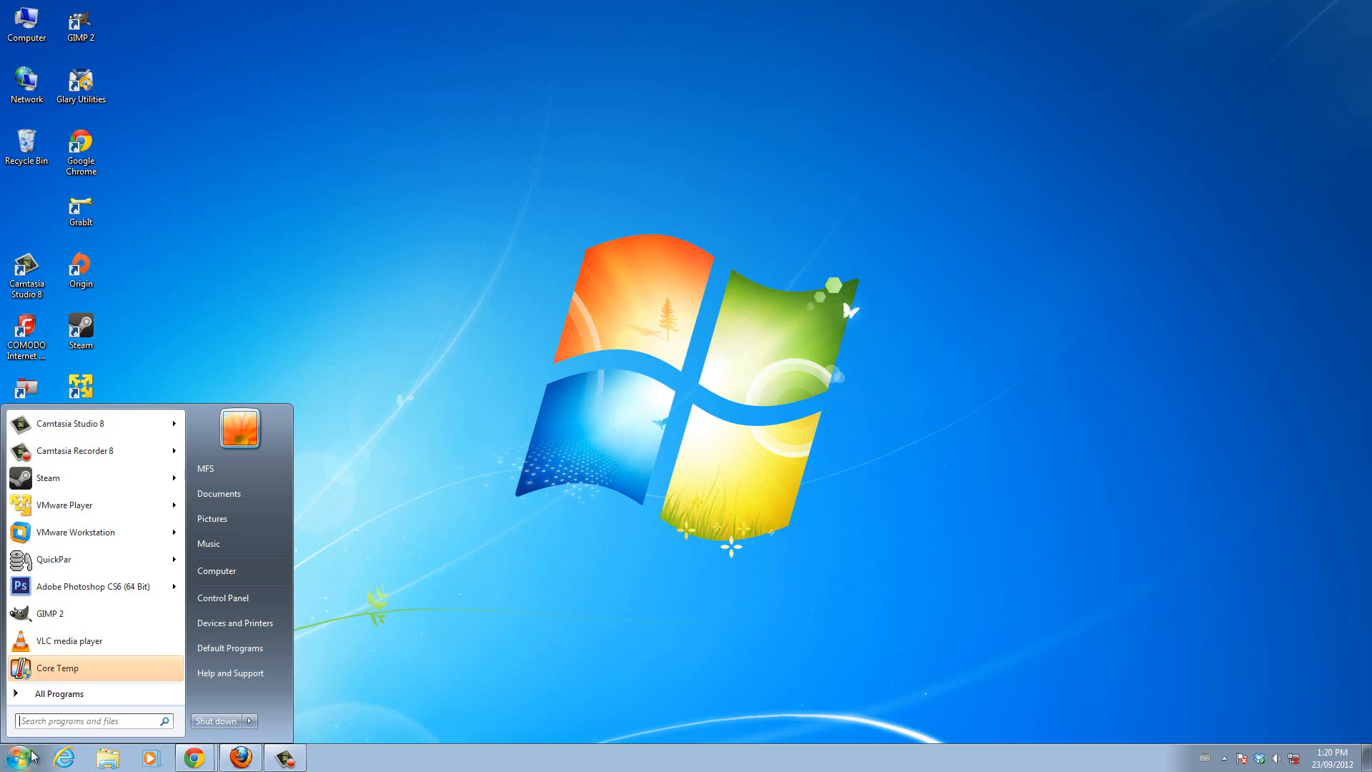
left_click(222, 597)
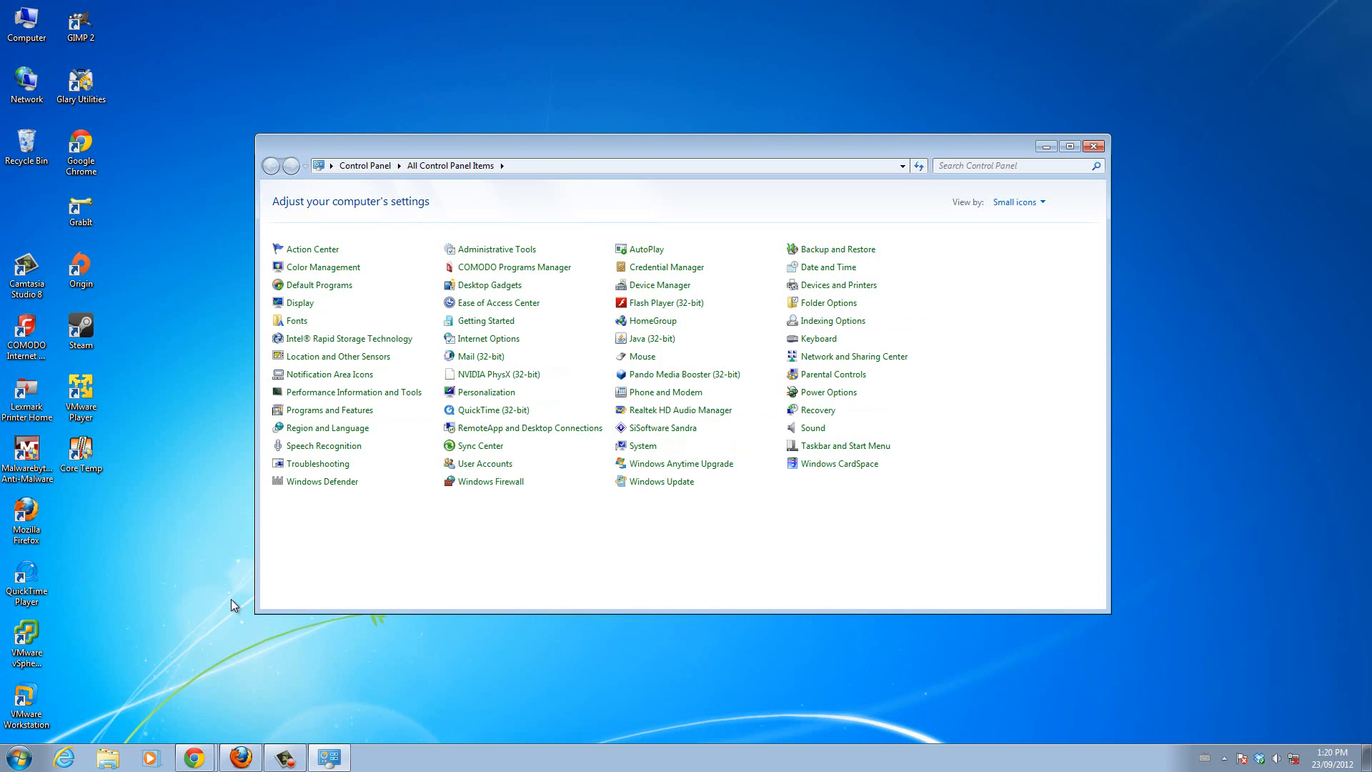
mouse_move(330, 409)
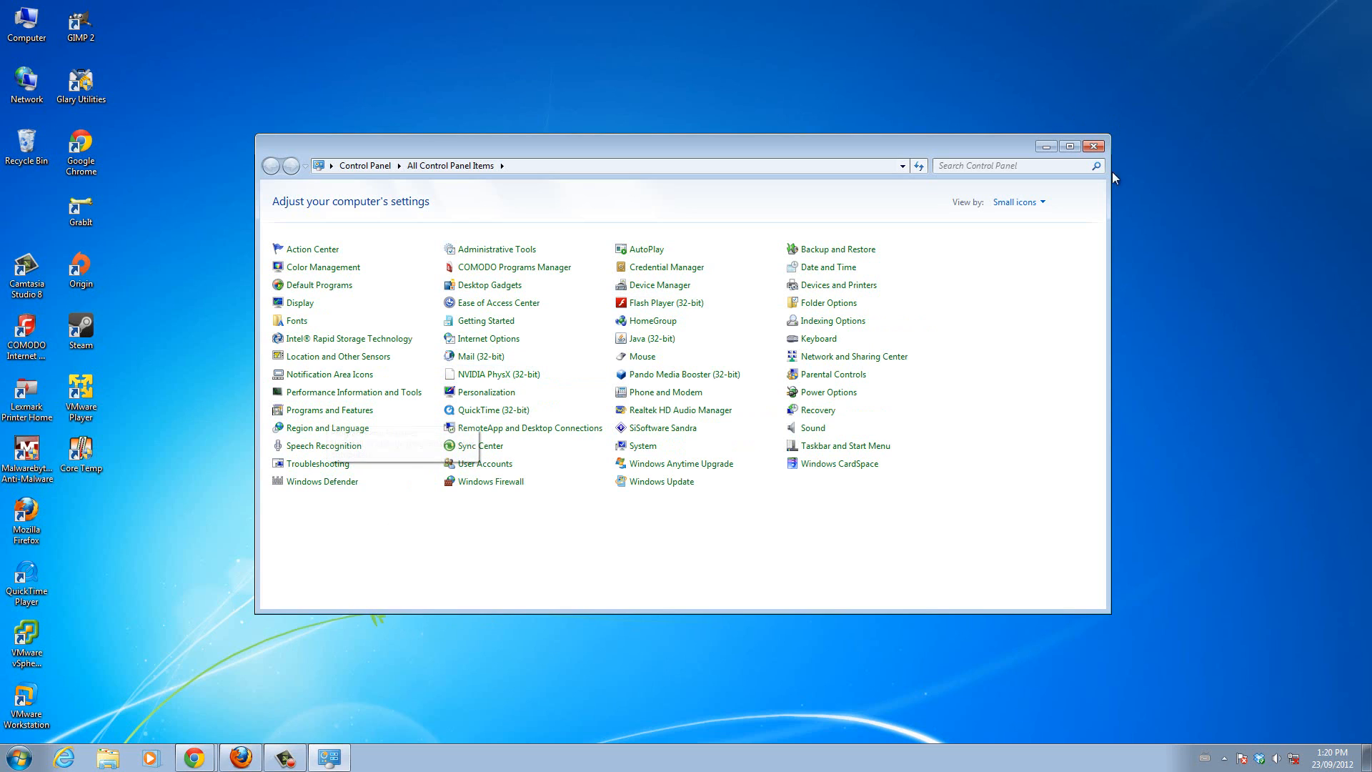
left_click(1016, 201)
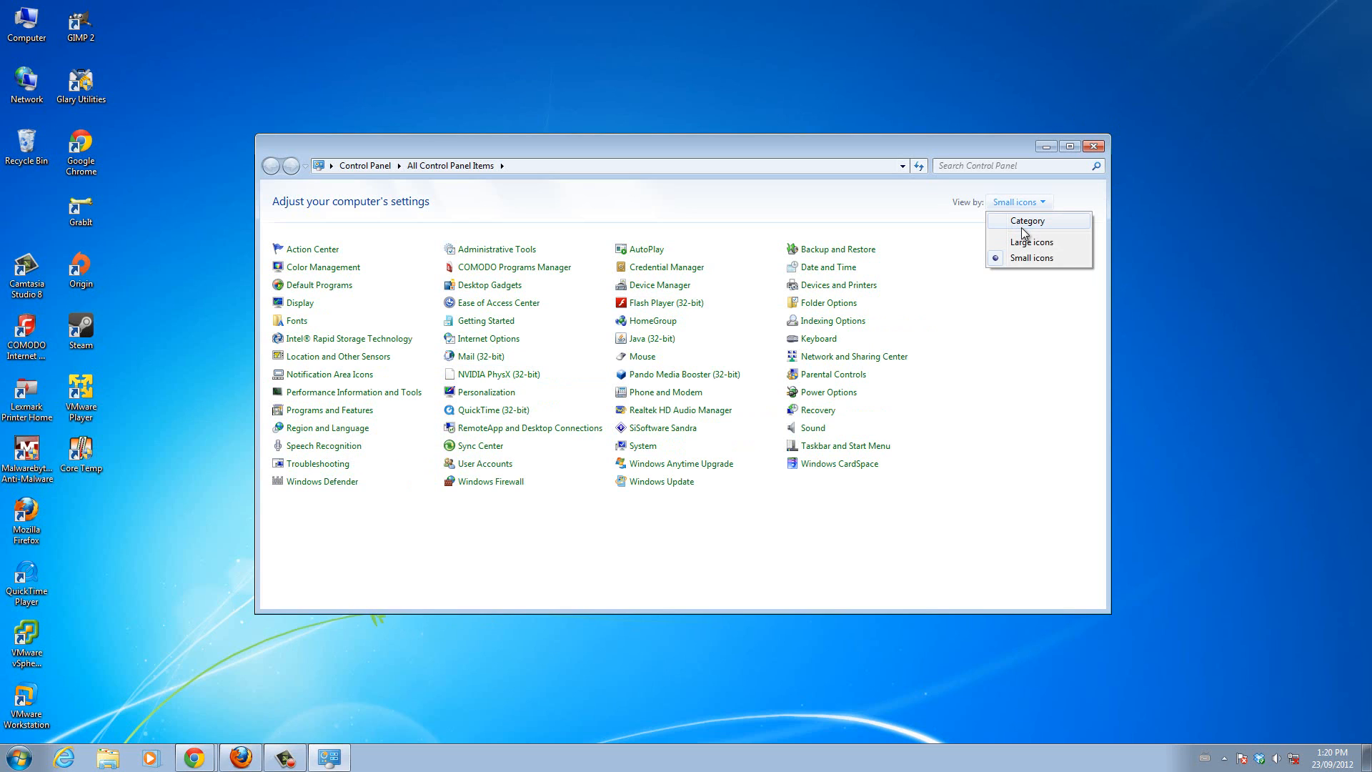
left_click(1026, 220)
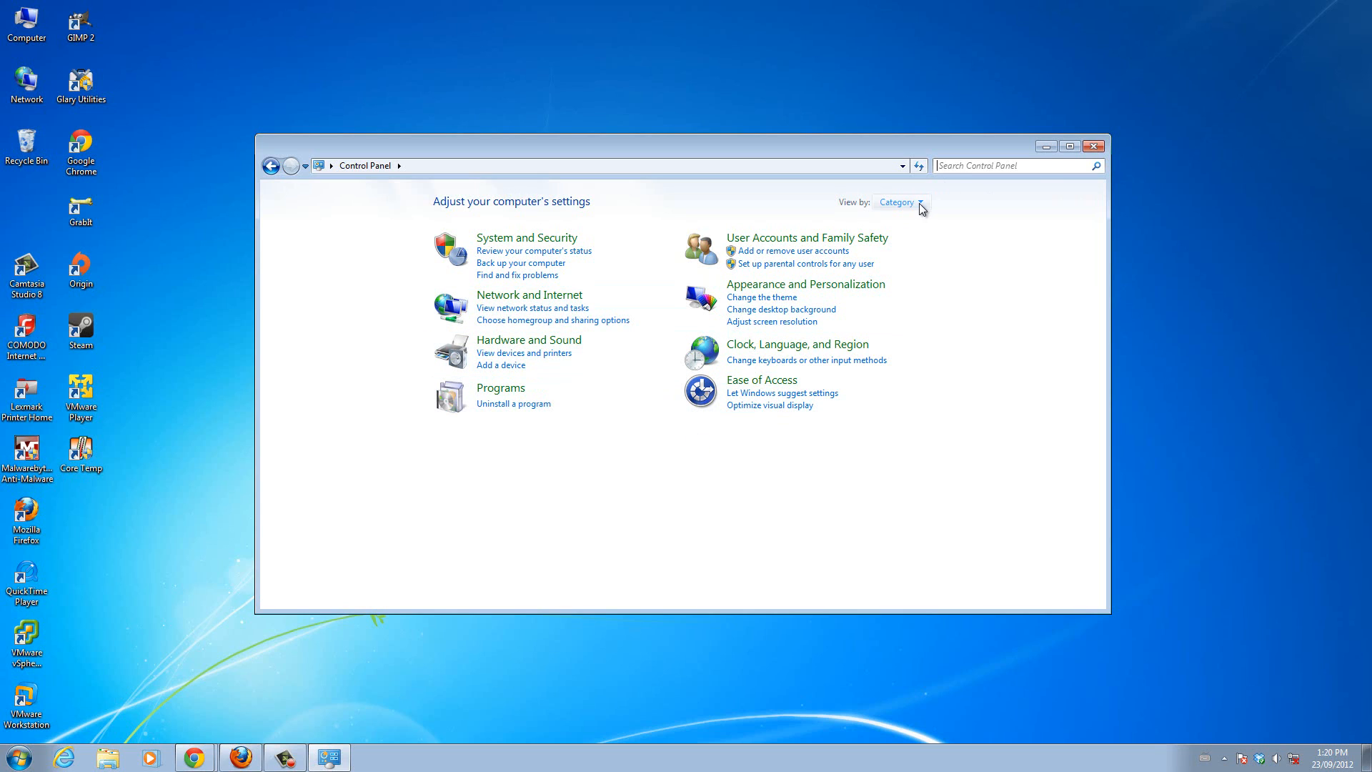
left_click(901, 202)
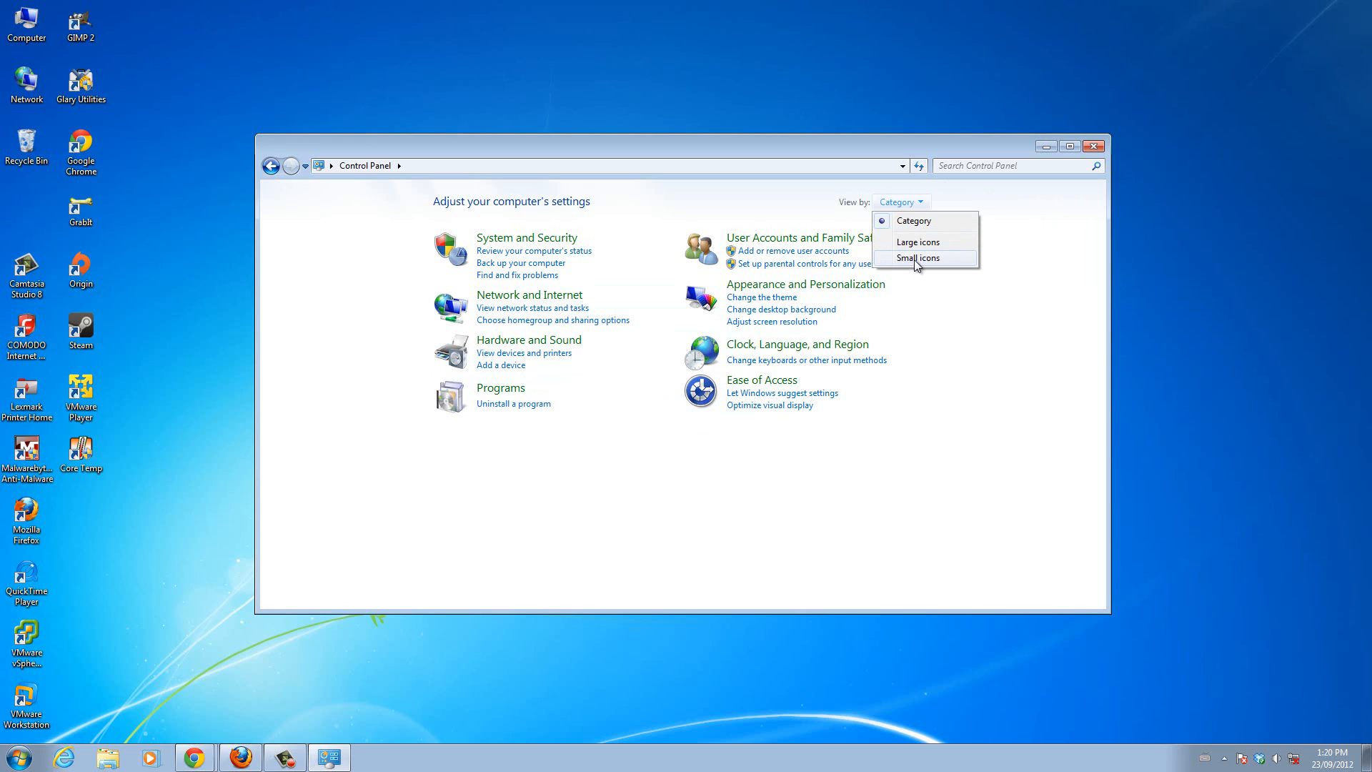
left_click(917, 257)
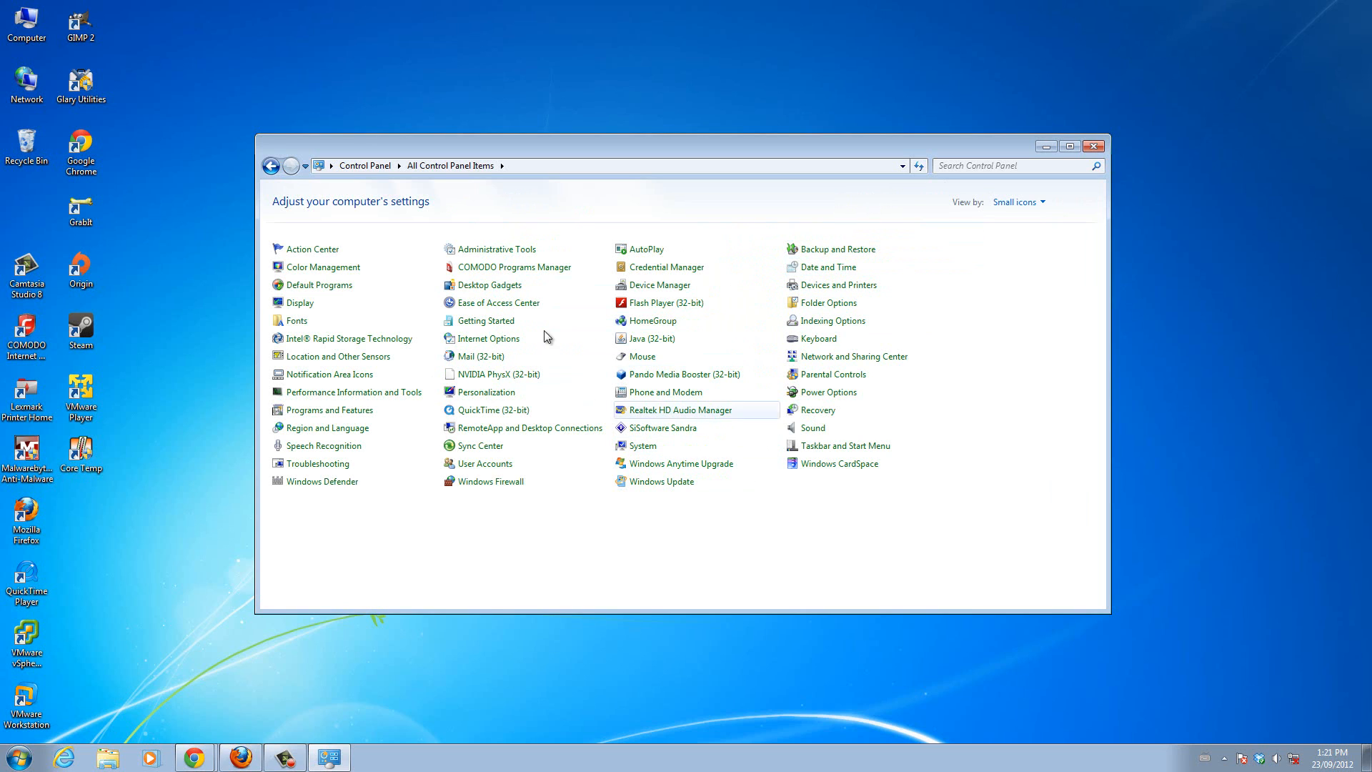
mouse_move(830, 409)
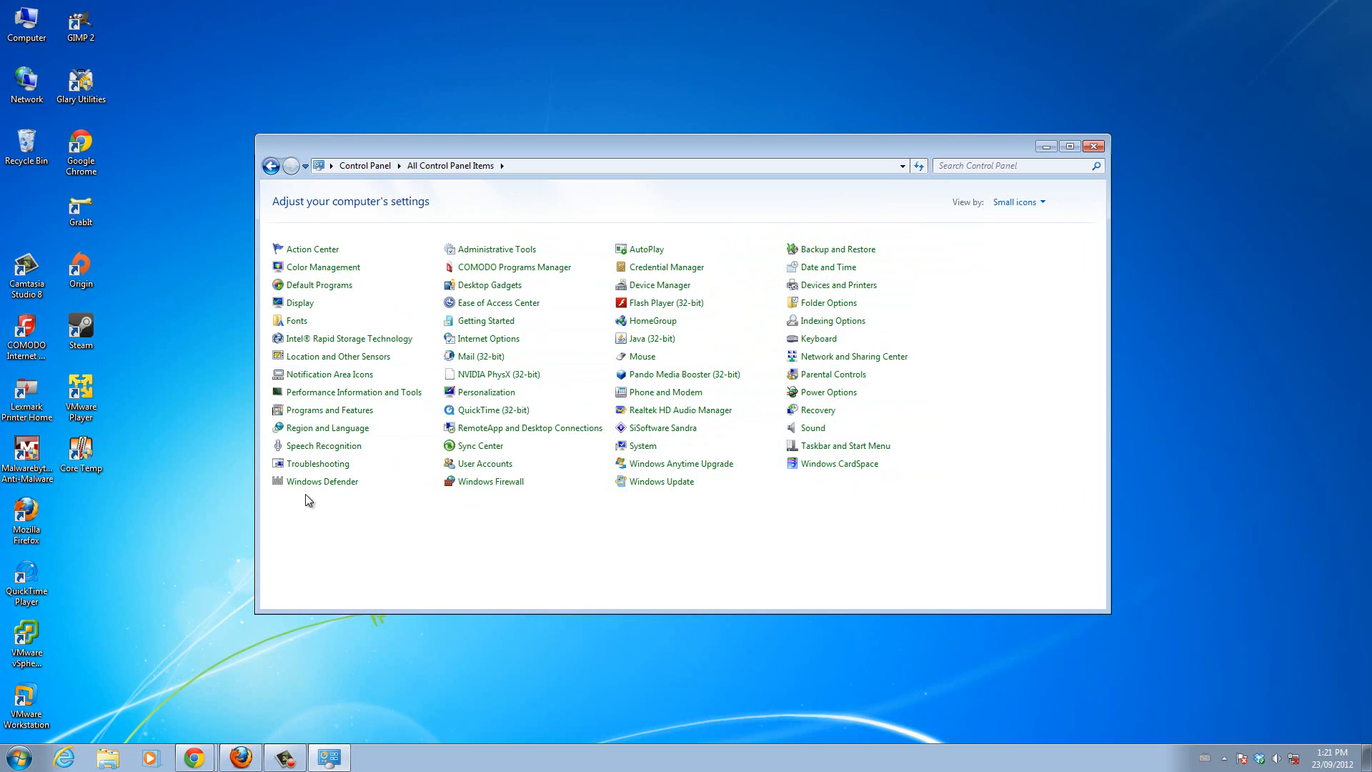
mouse_move(331, 410)
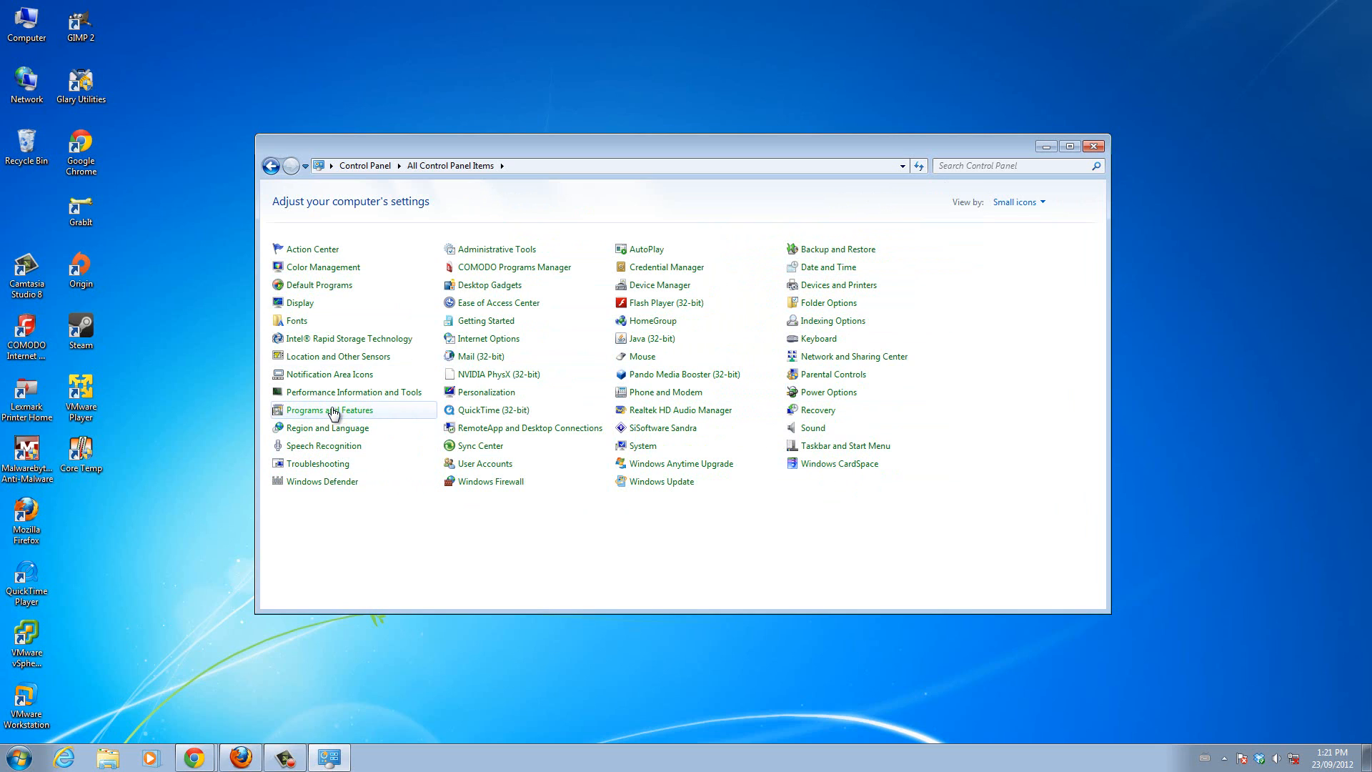
Go to Programs and Features and scroll through the 118 installed programs
left_click(331, 410)
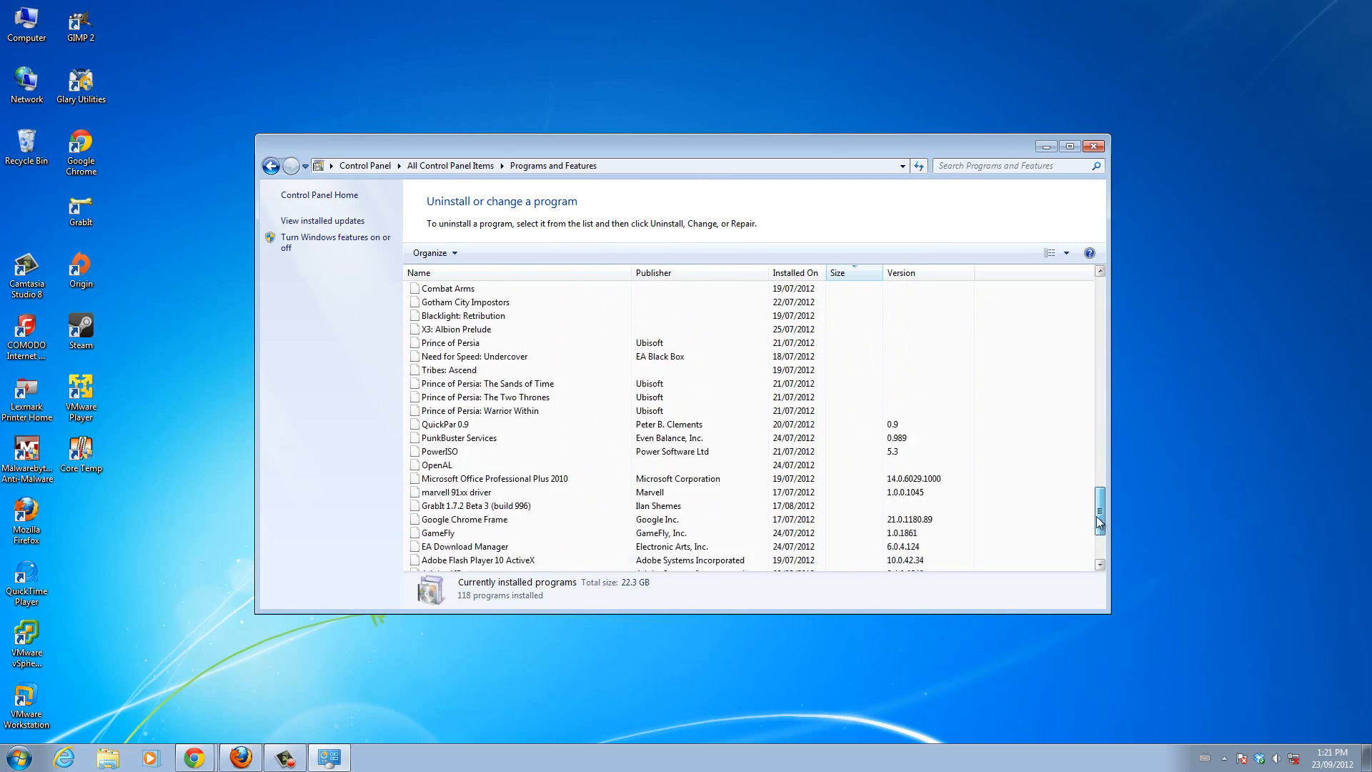
left_click(837, 272)
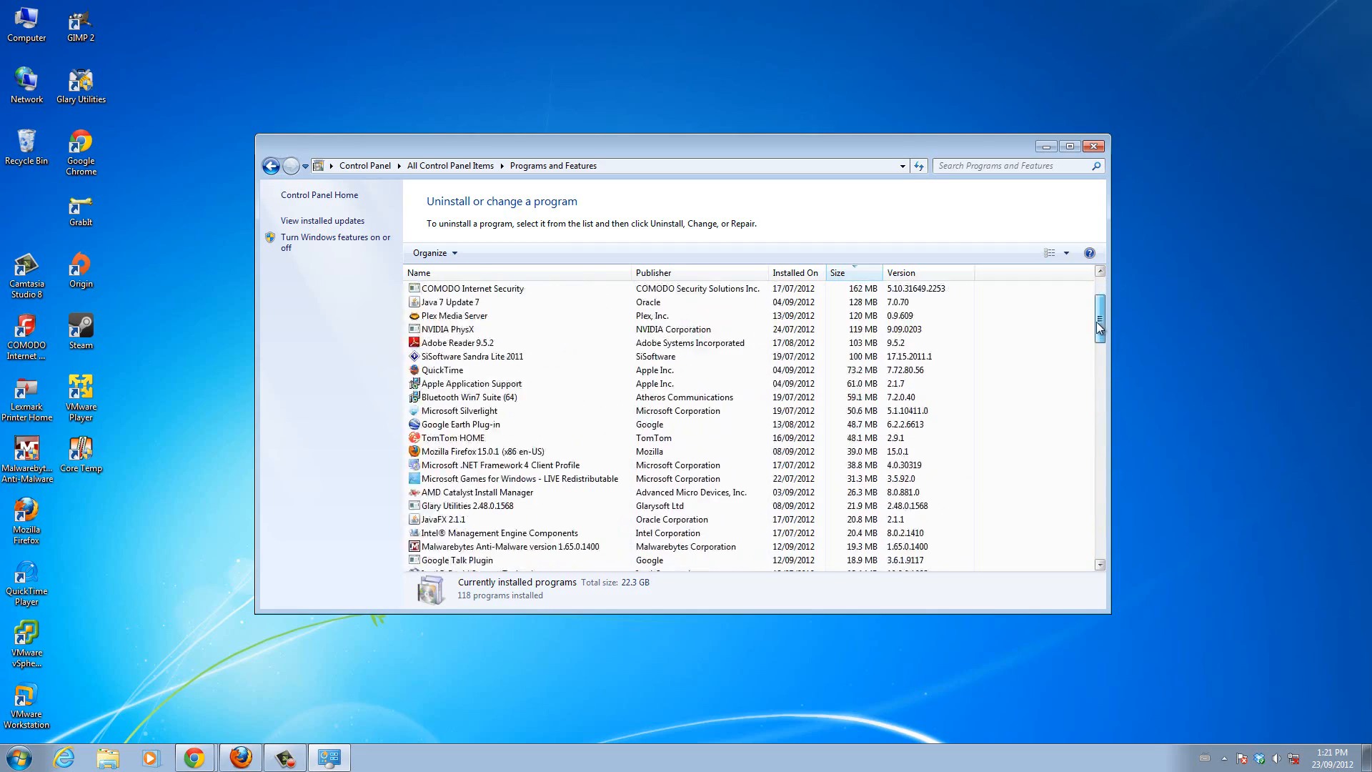
scroll("down", 3)
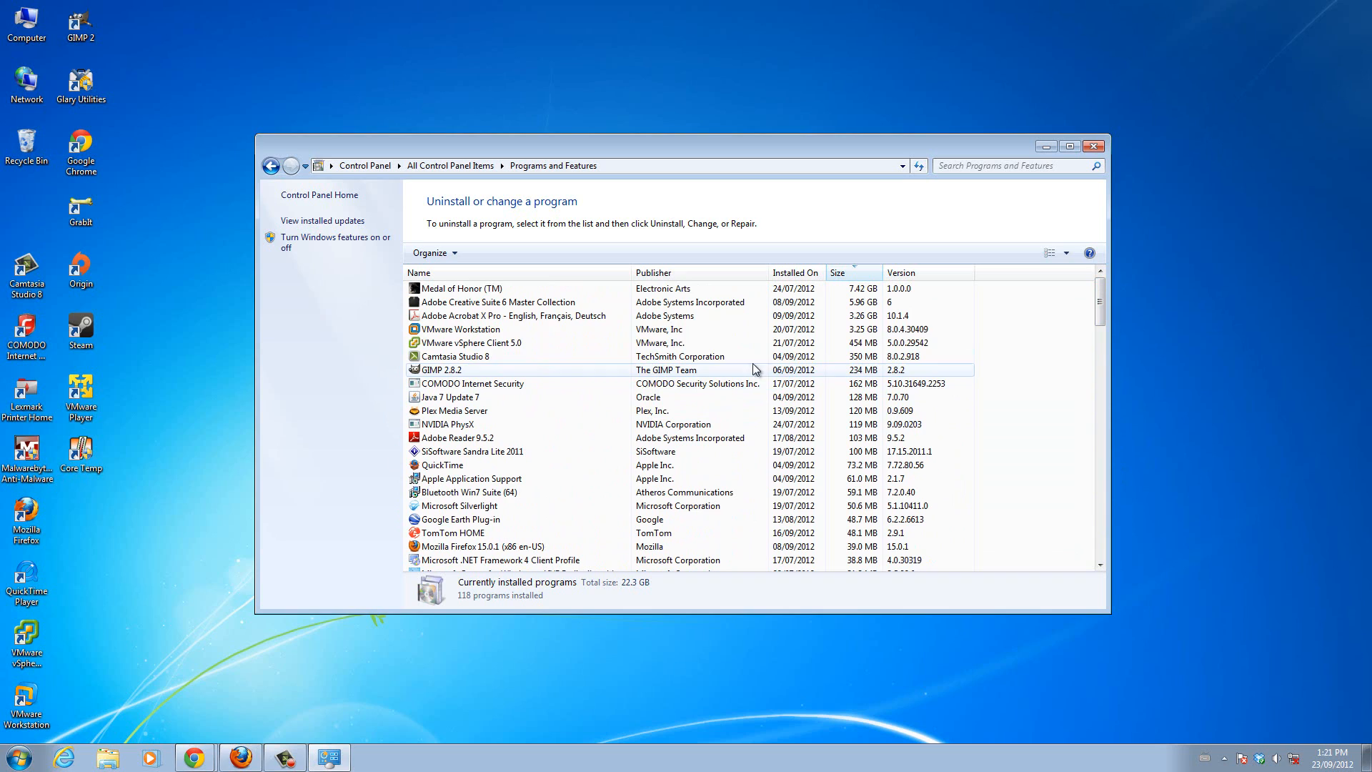
scroll("down", 3)
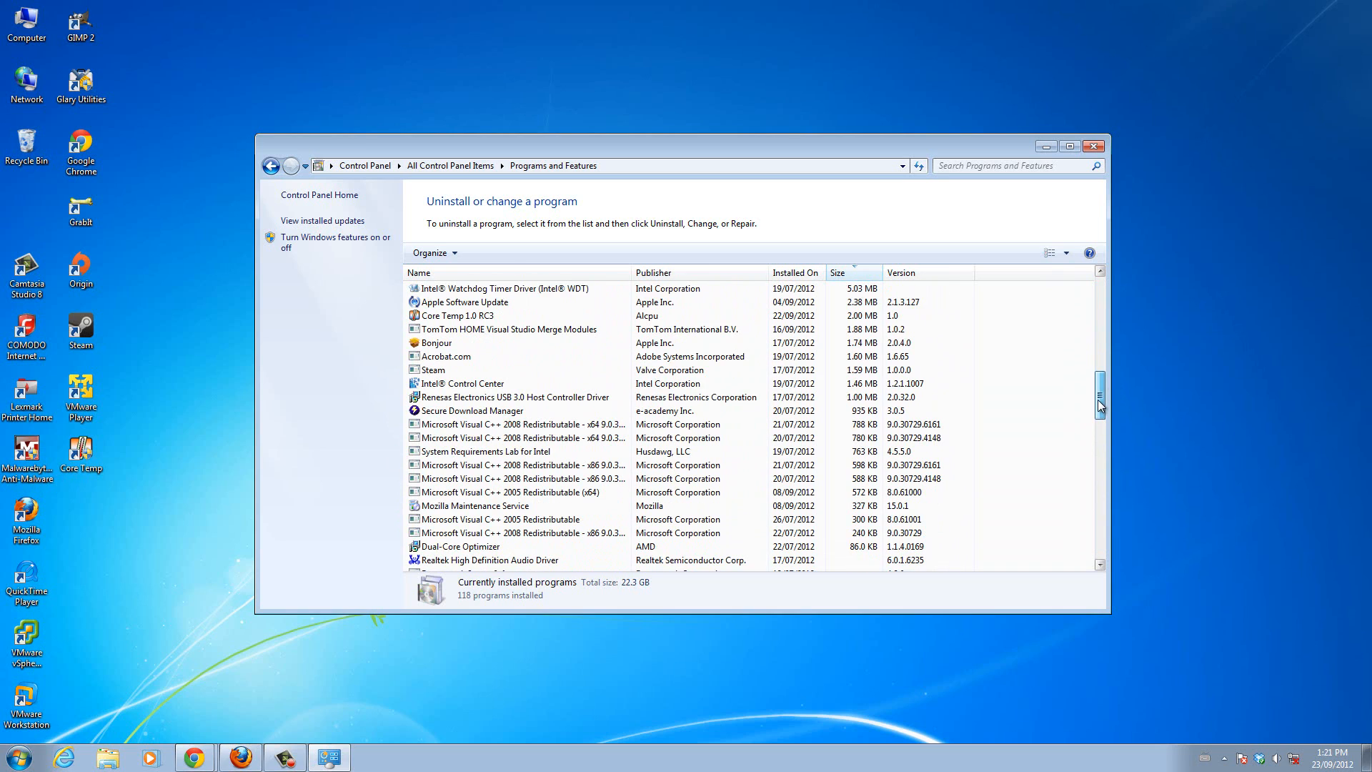
left_click(836, 272)
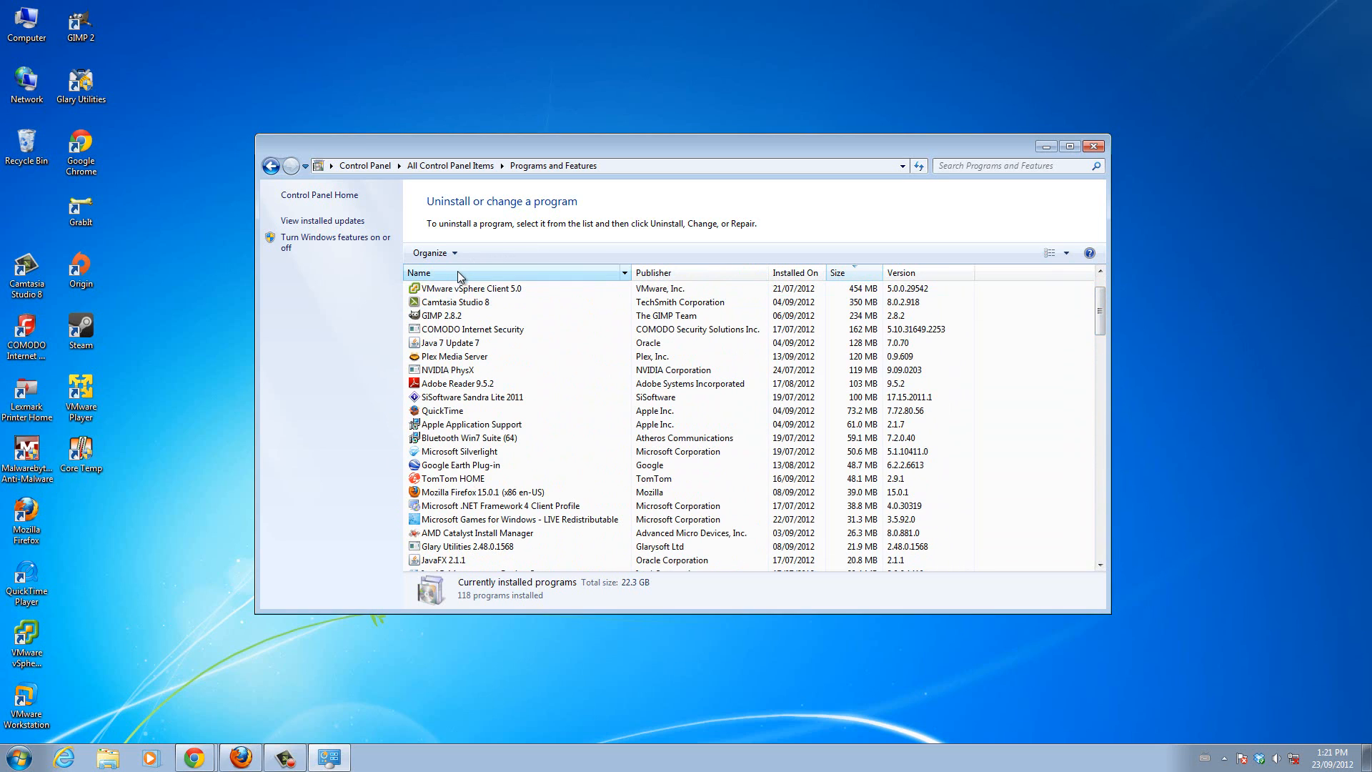
Sort the installed programs by Name and select Core Temp 1.0 RC3
left_click(418, 272)
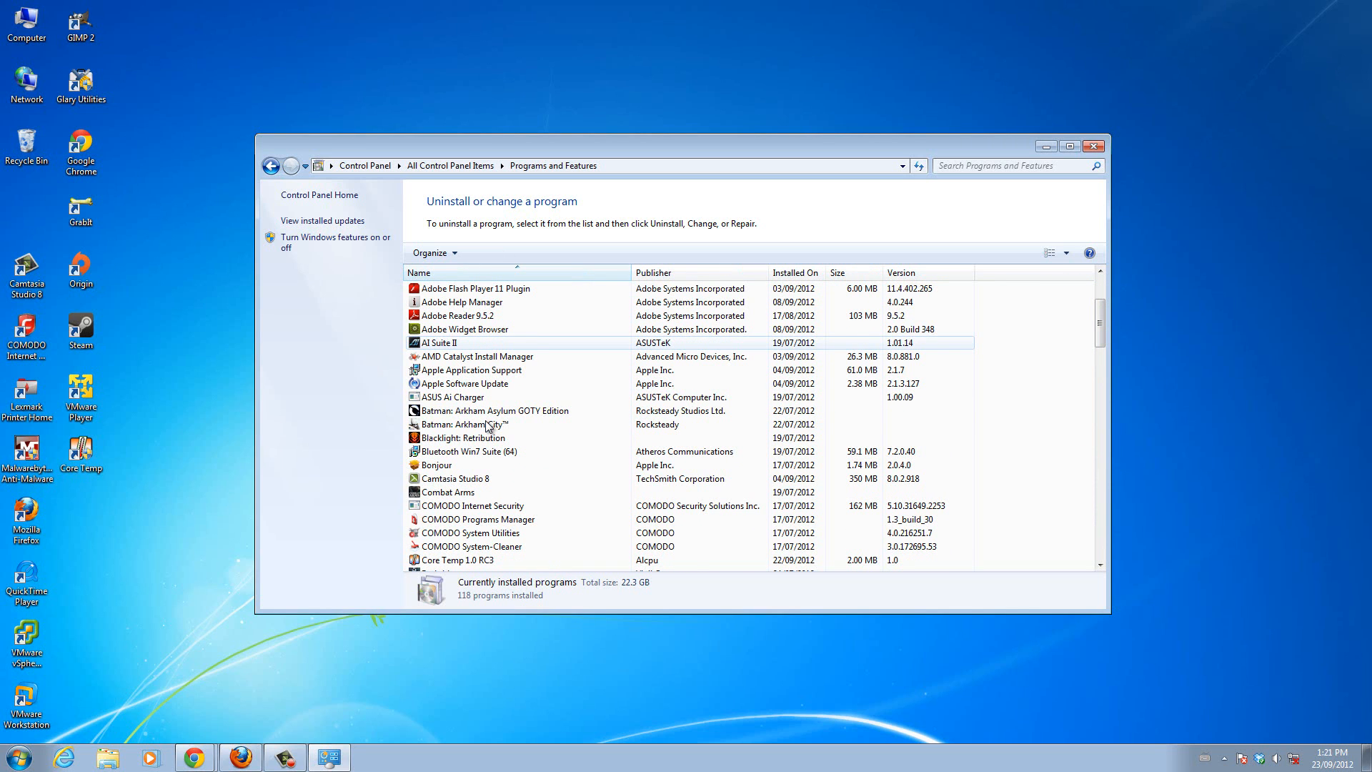
scroll("down", 3)
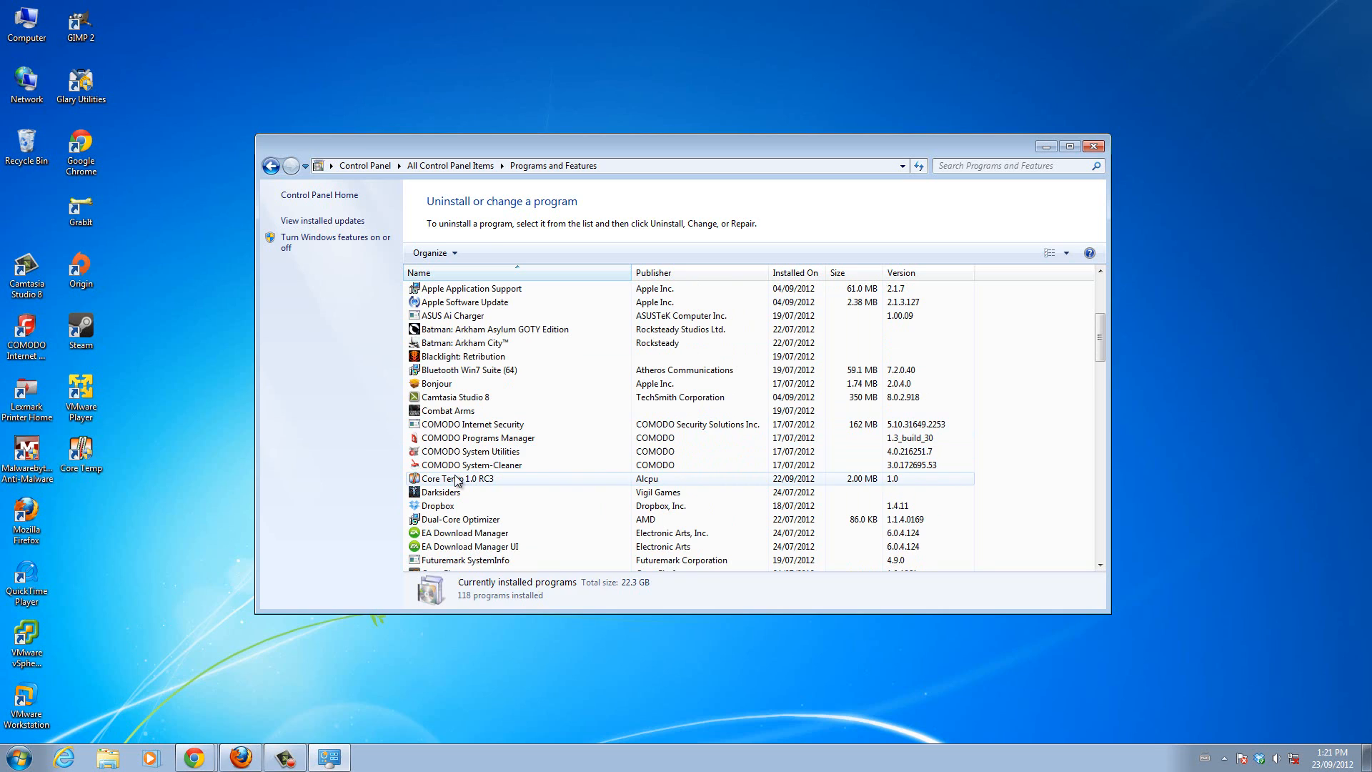
left_click(455, 477)
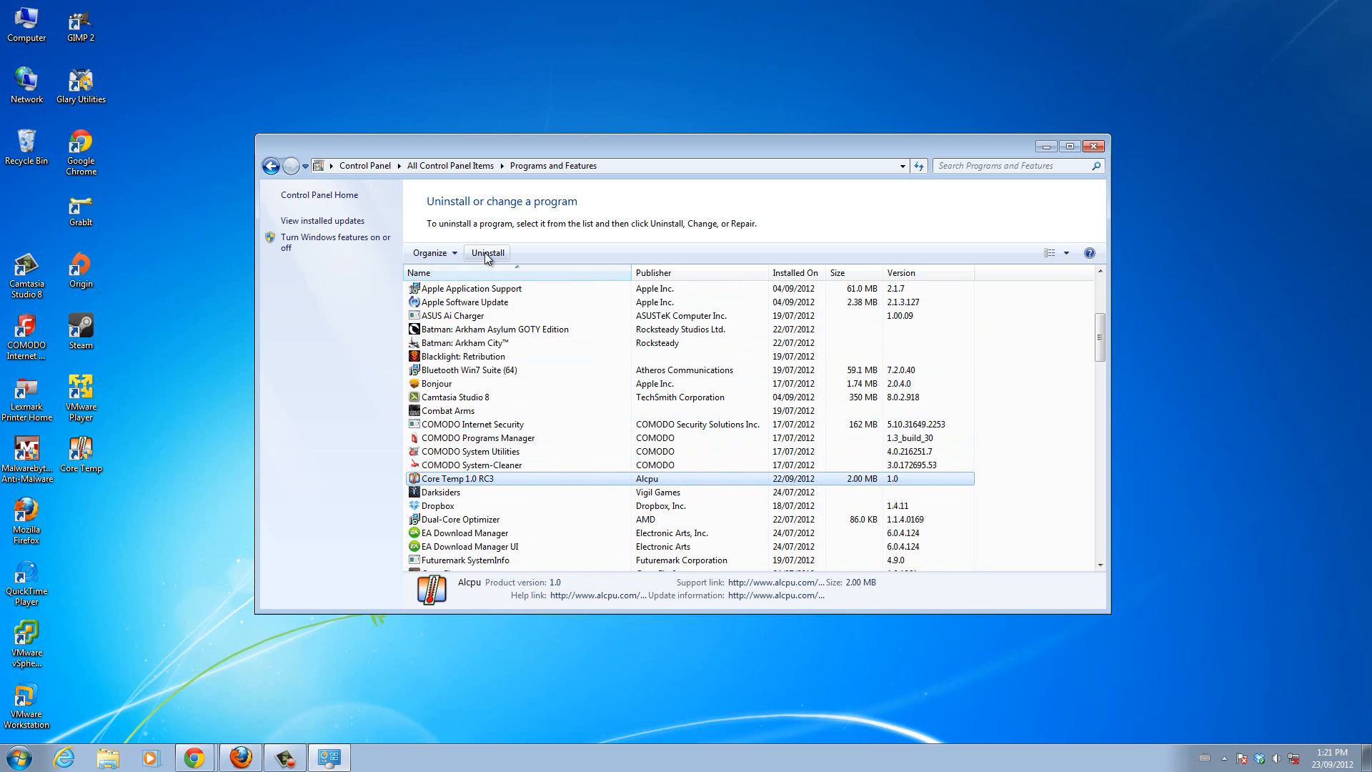
mouse_move(486, 253)
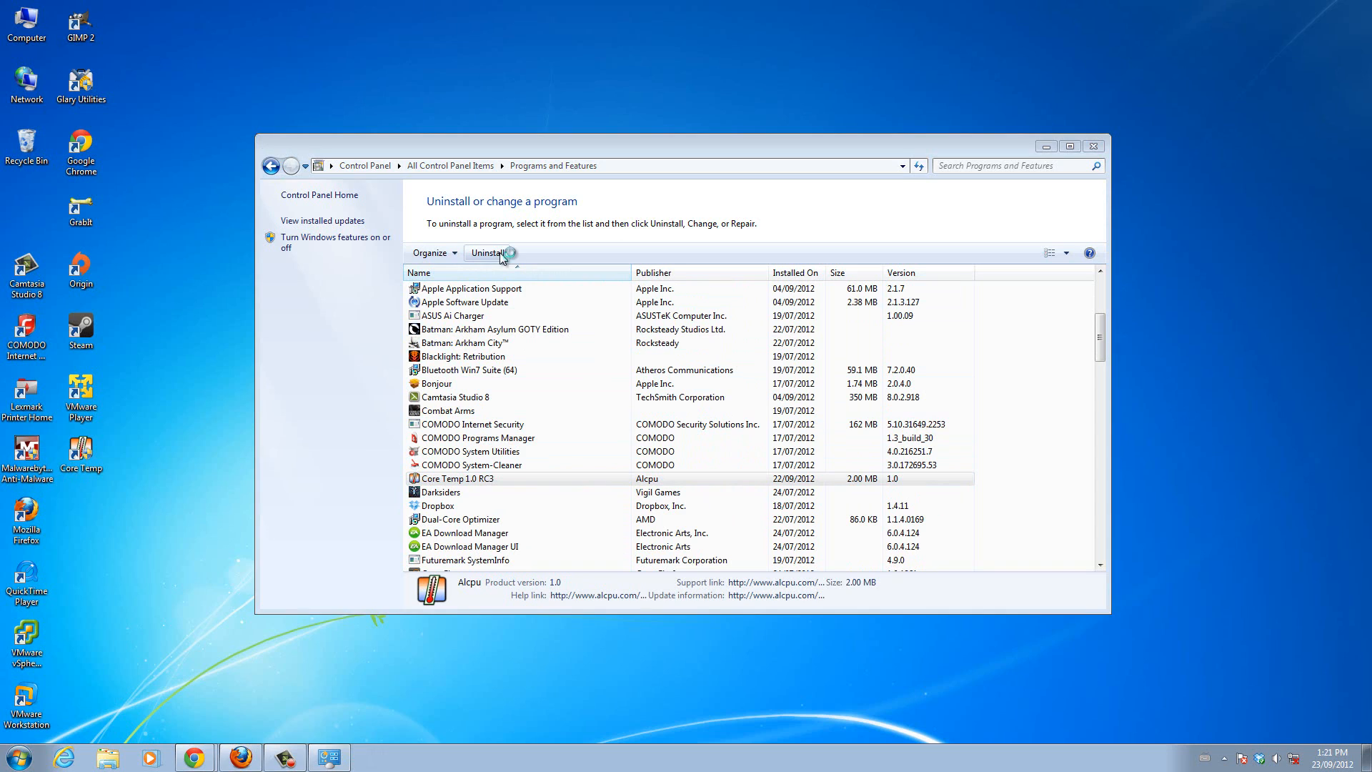
Uninstall Core Temp, confirming removal and declining to keep its configuration
left_click(487, 253)
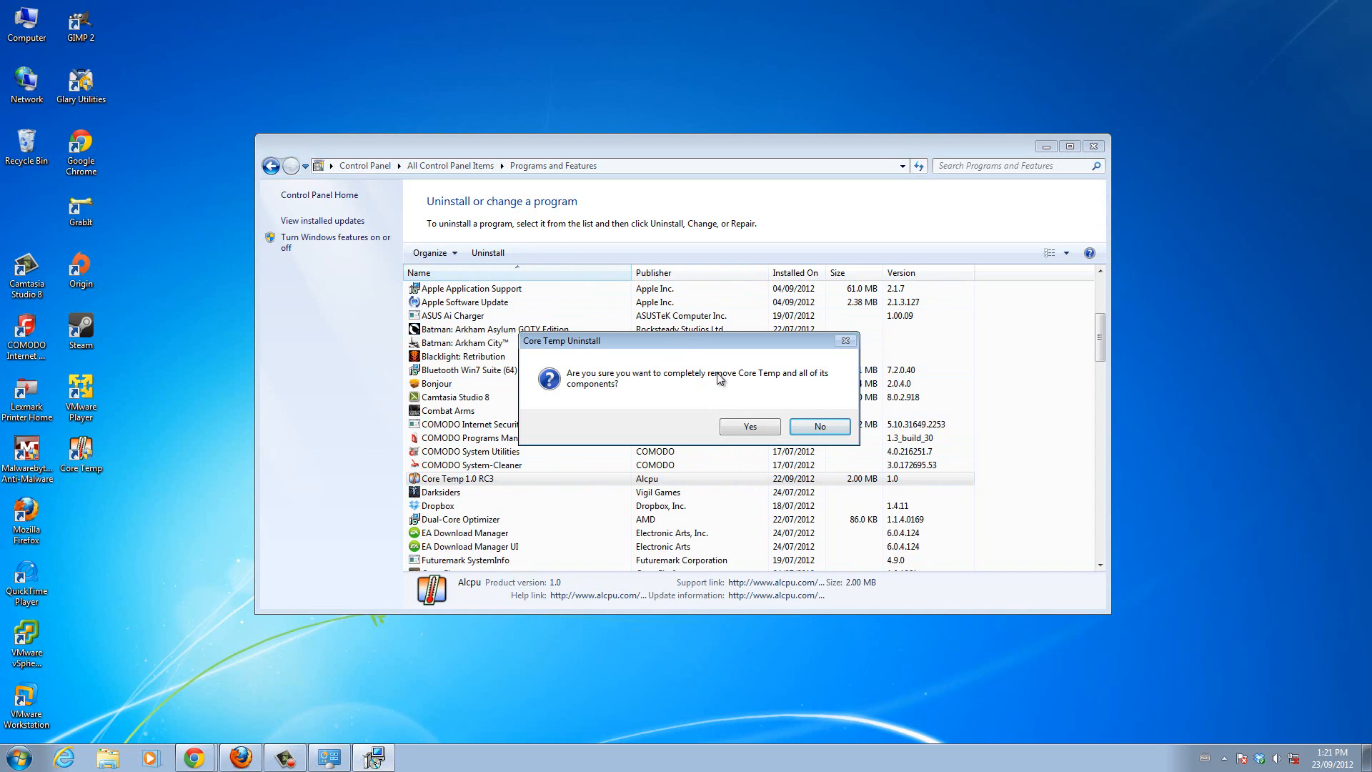
mouse_move(698, 422)
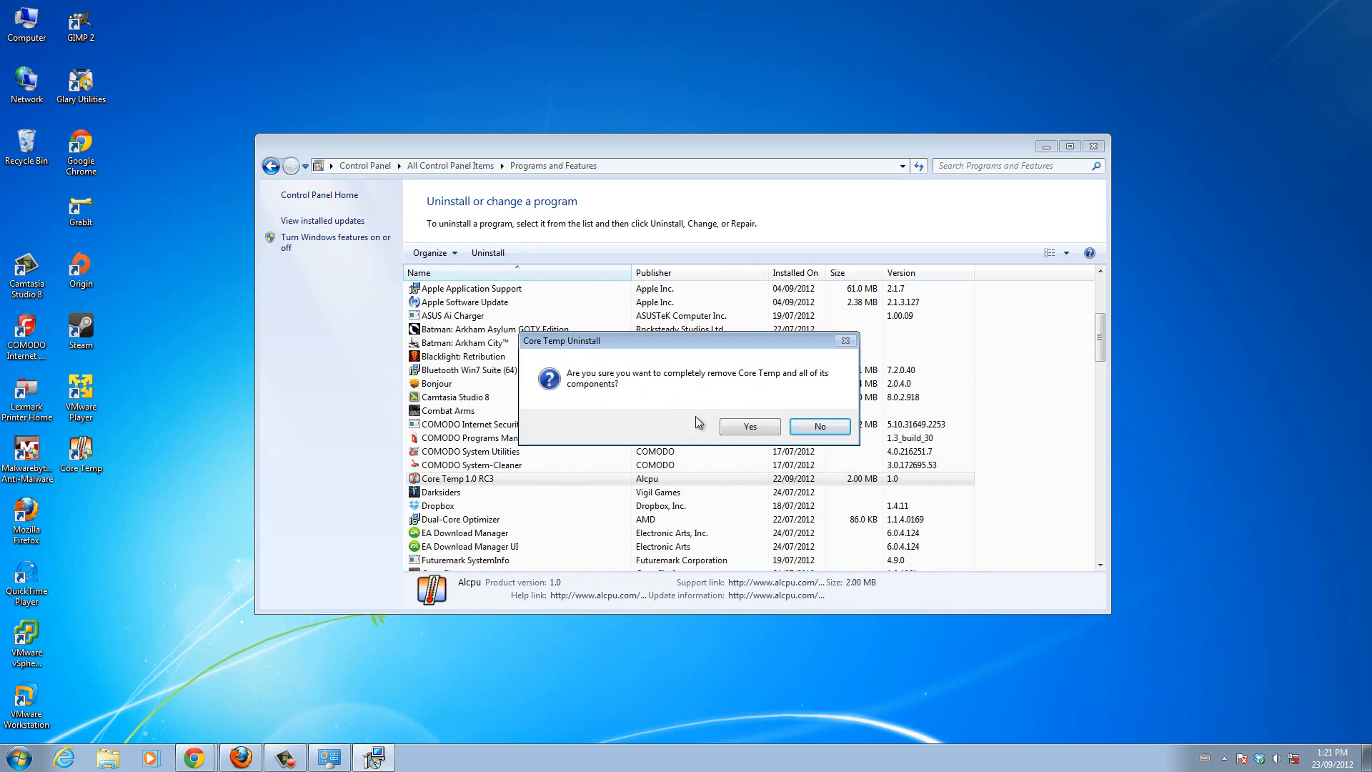
left_click(748, 426)
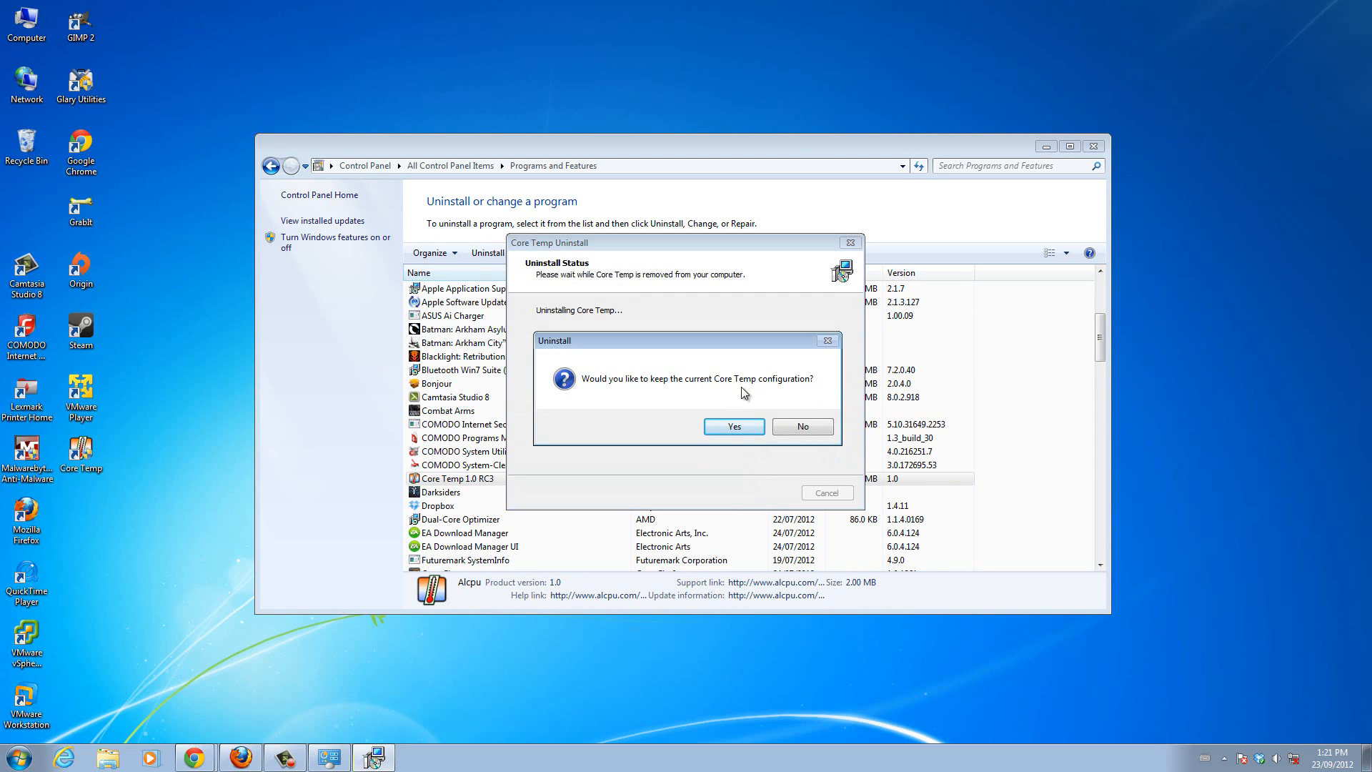
mouse_move(779, 420)
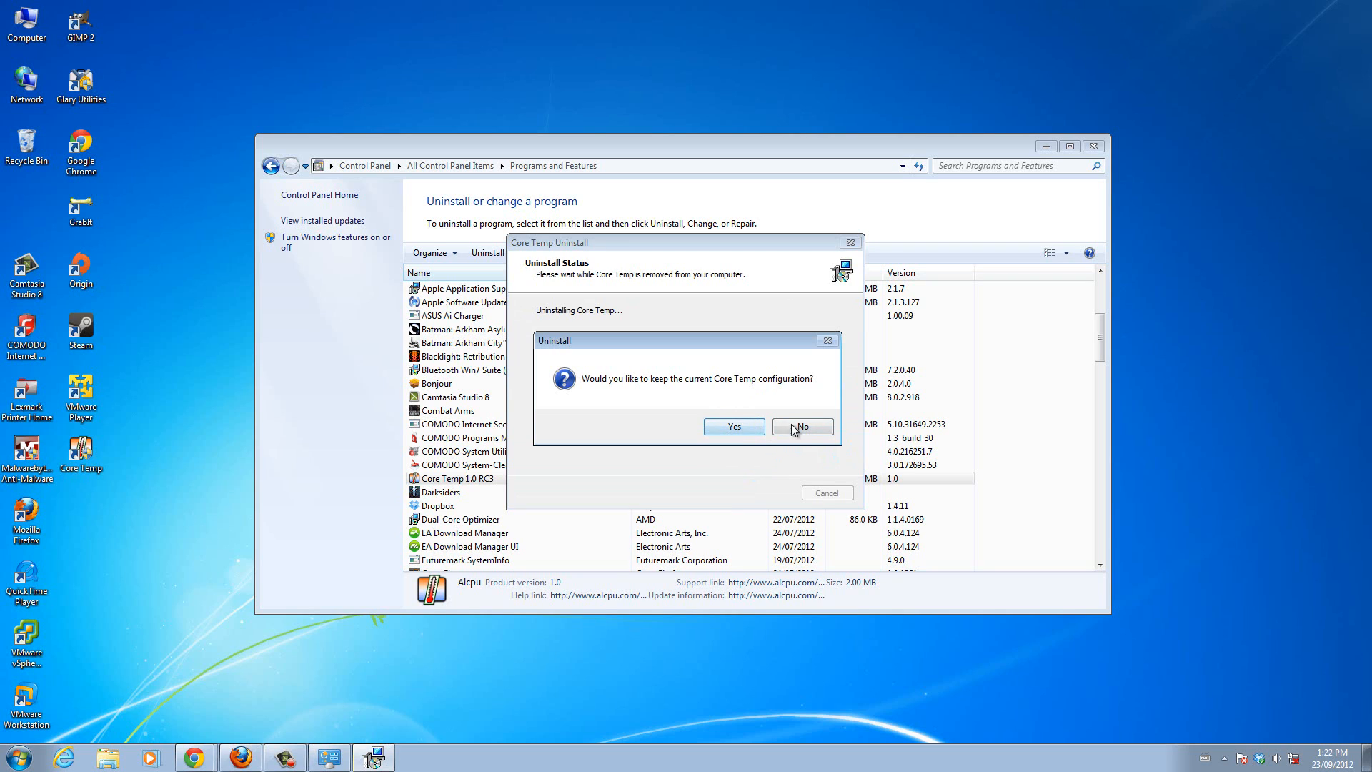
left_click(800, 426)
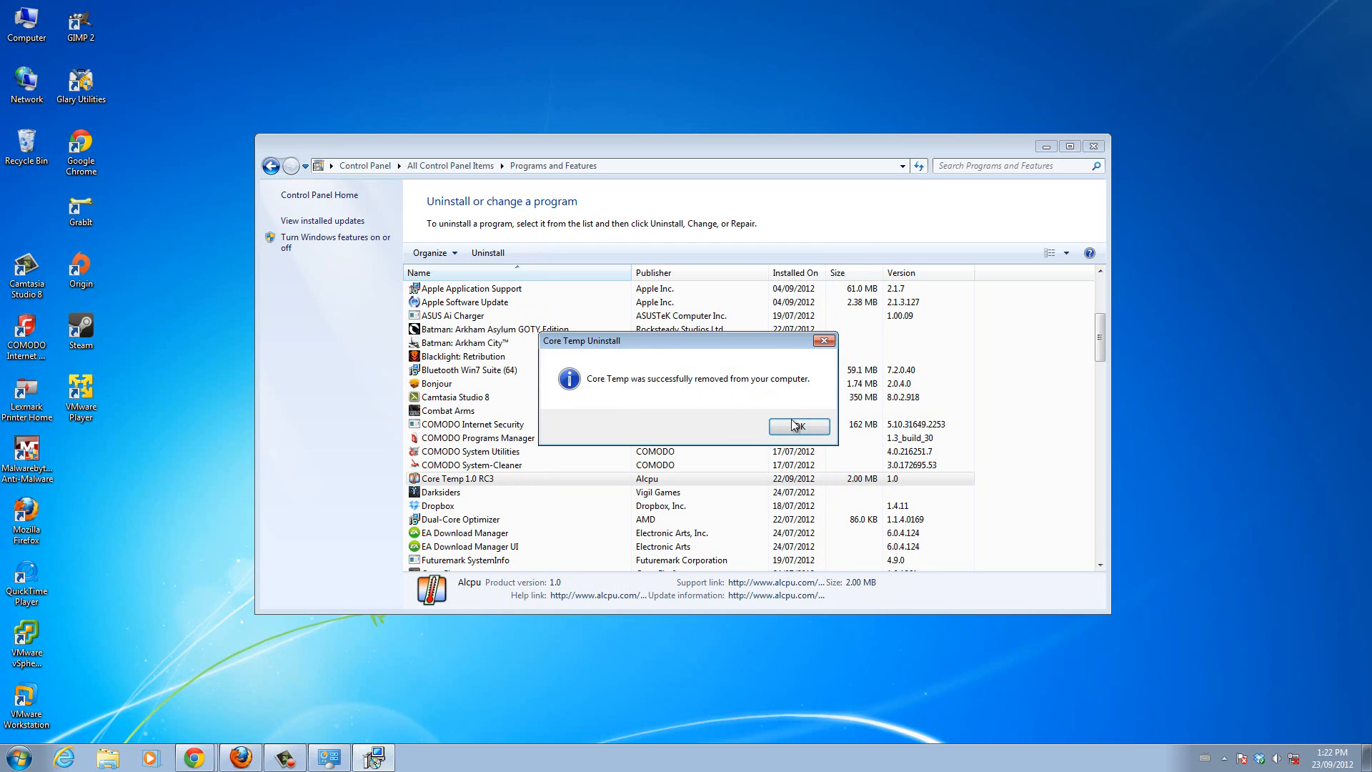
Acknowledge the removal message and verify Core Temp is gone from the program list
left_click(796, 425)
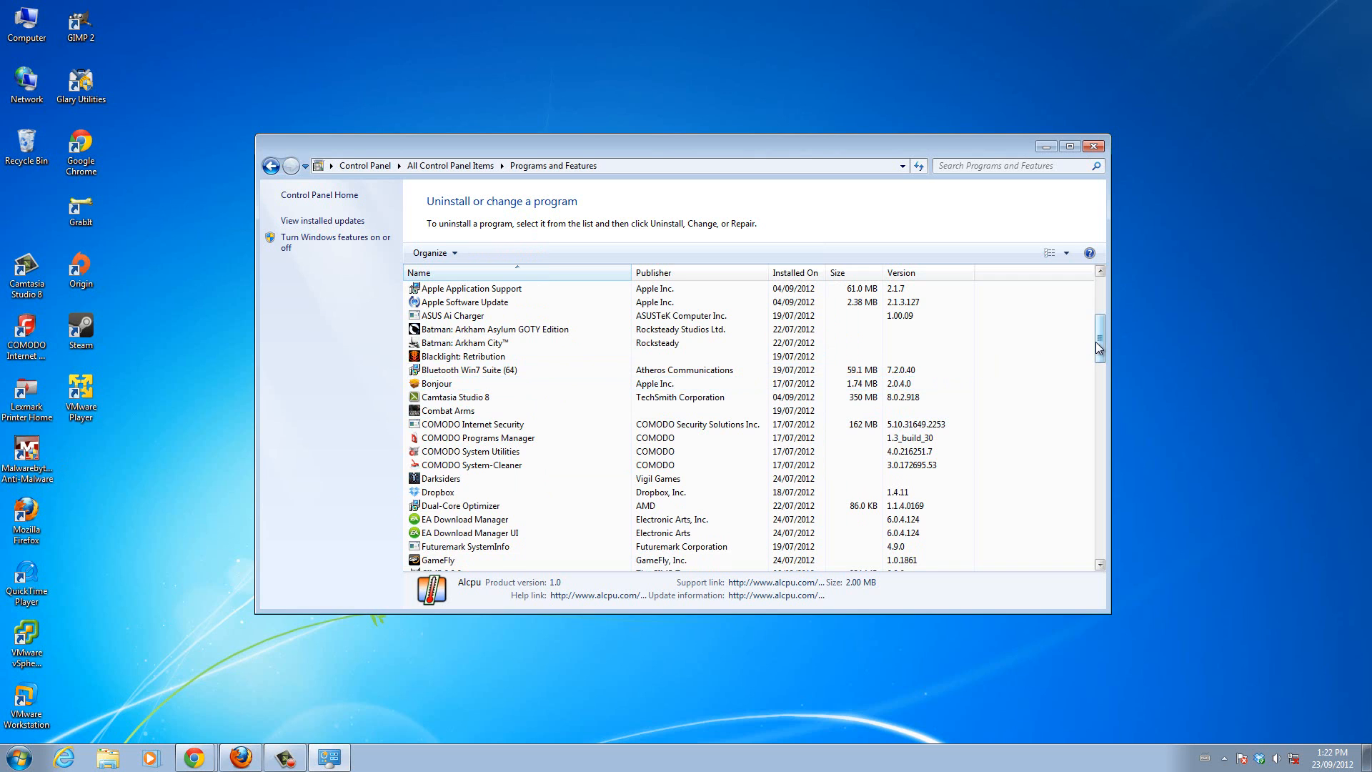
scroll("down", 3)
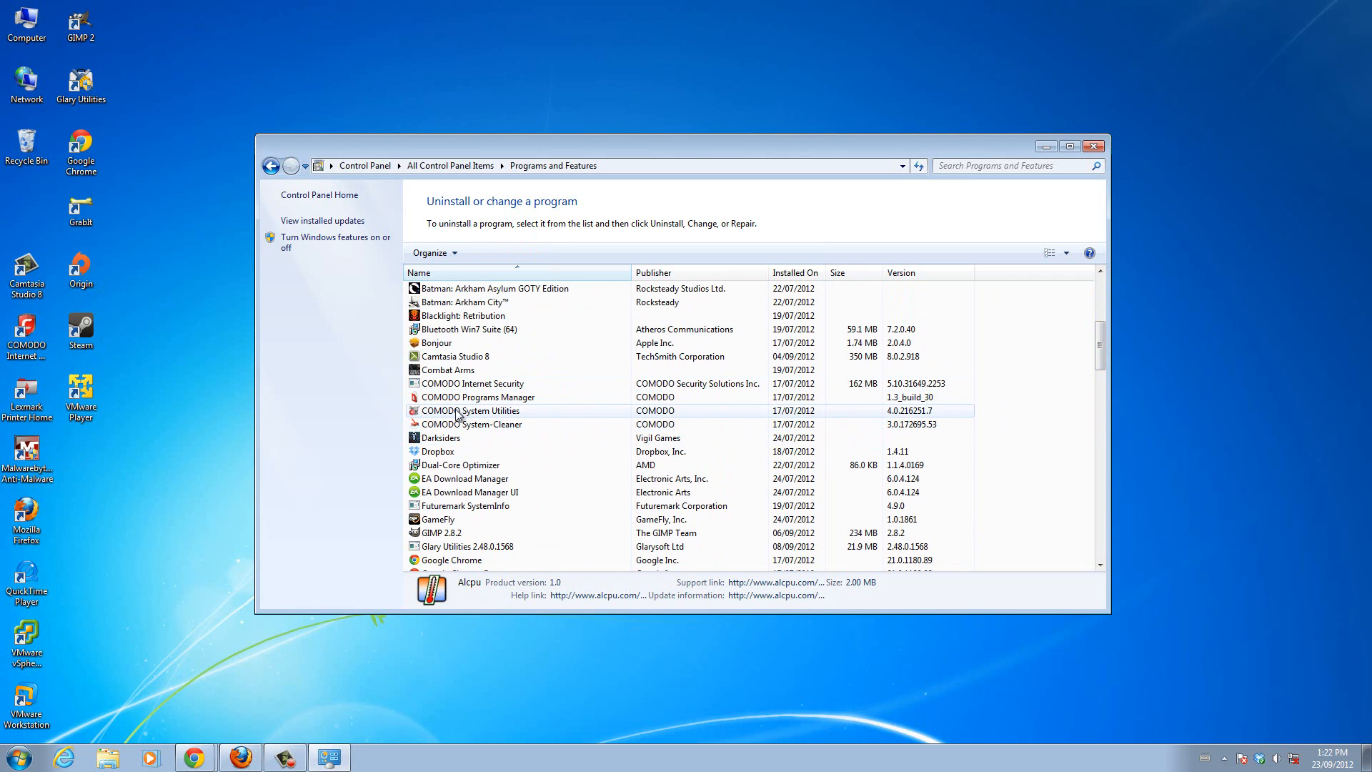
left_click(478, 397)
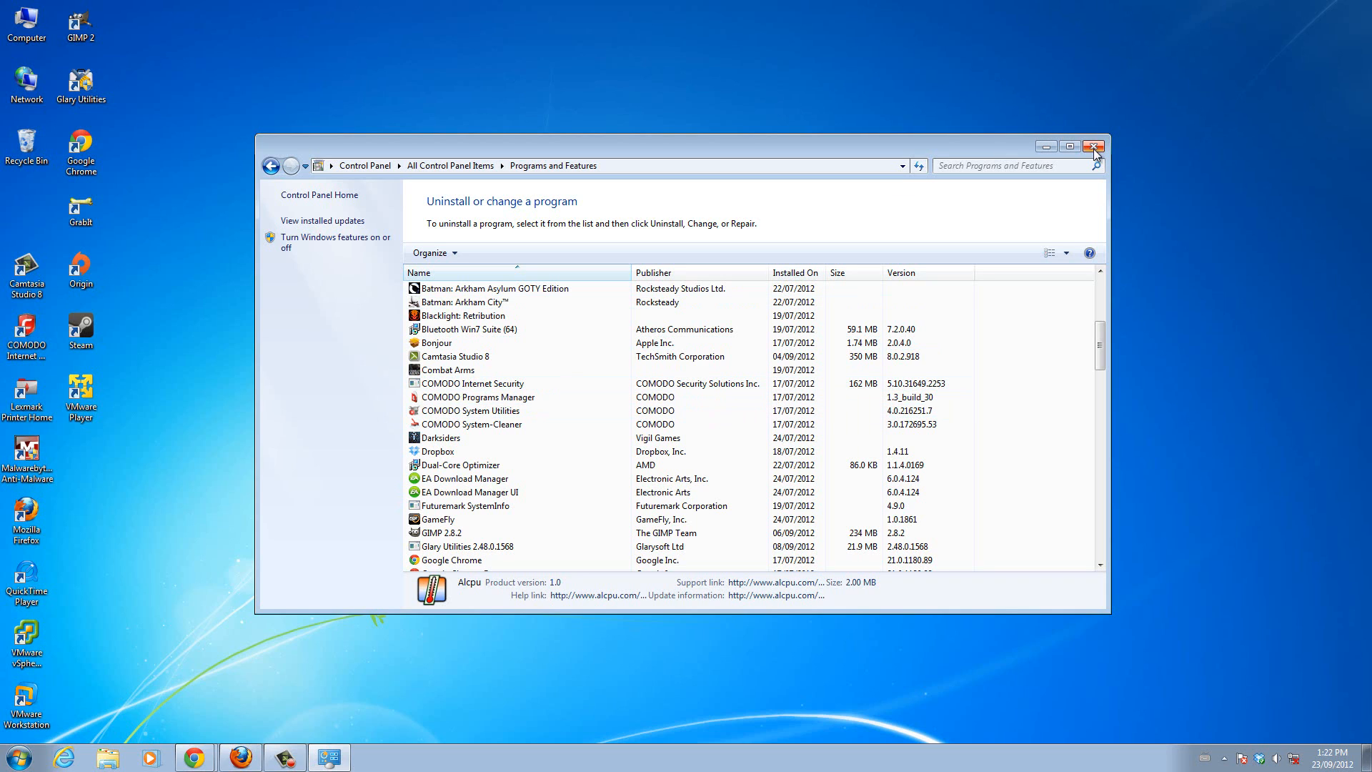
mouse_move(1094, 146)
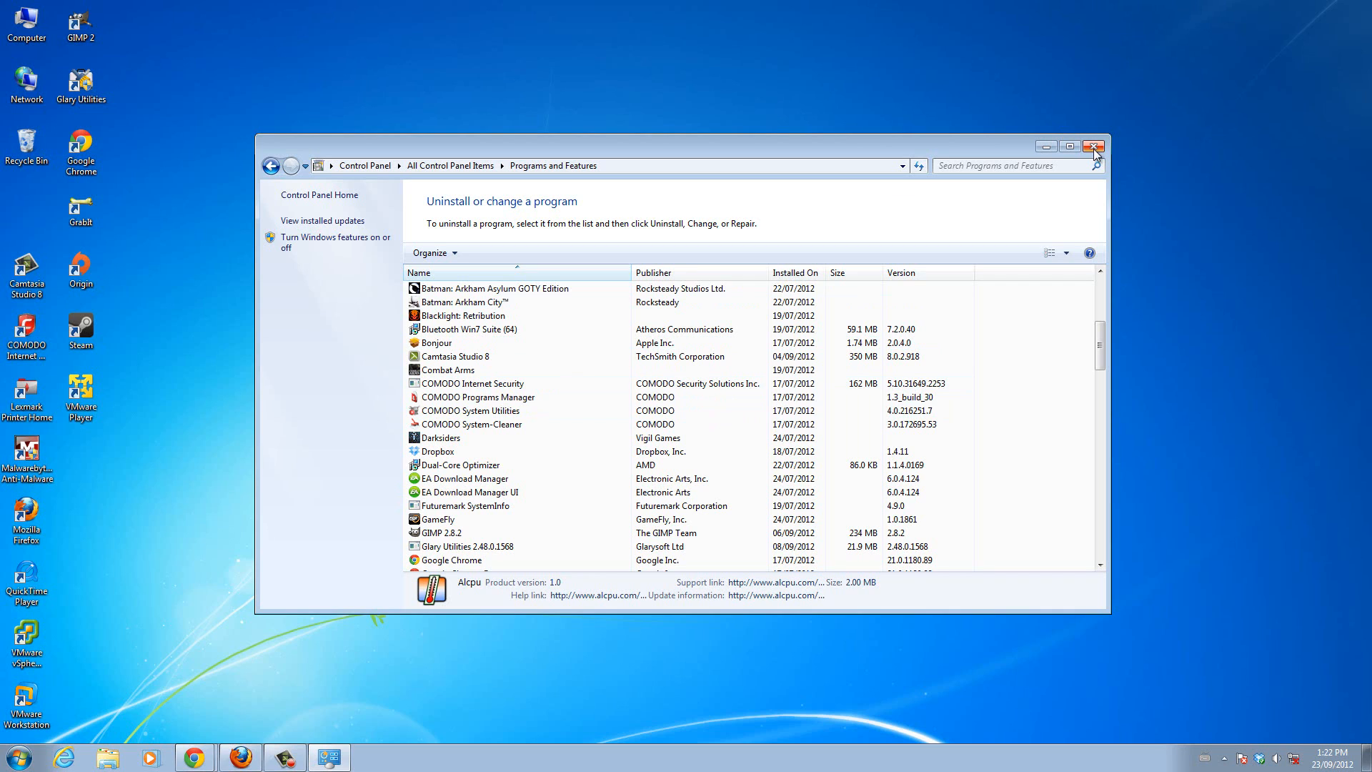
mouse_move(901, 230)
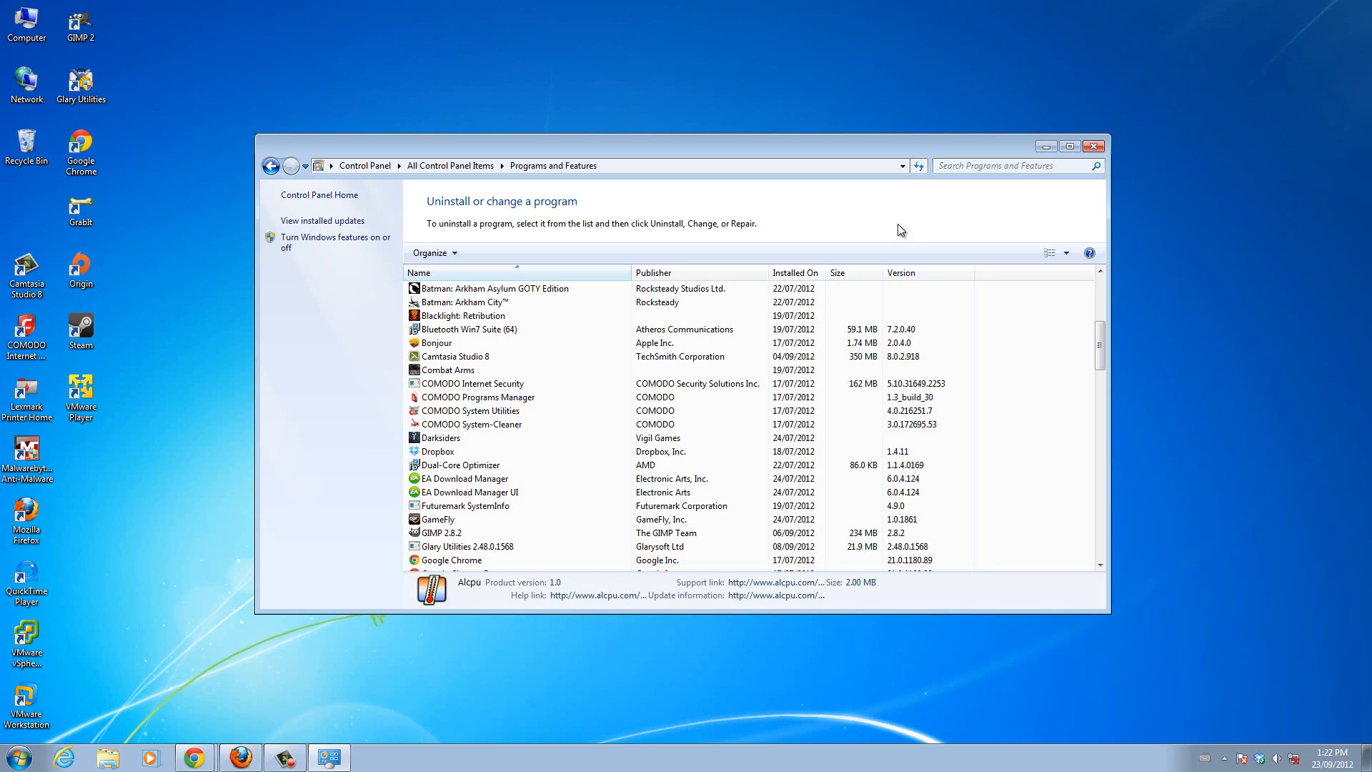
left_click(468, 491)
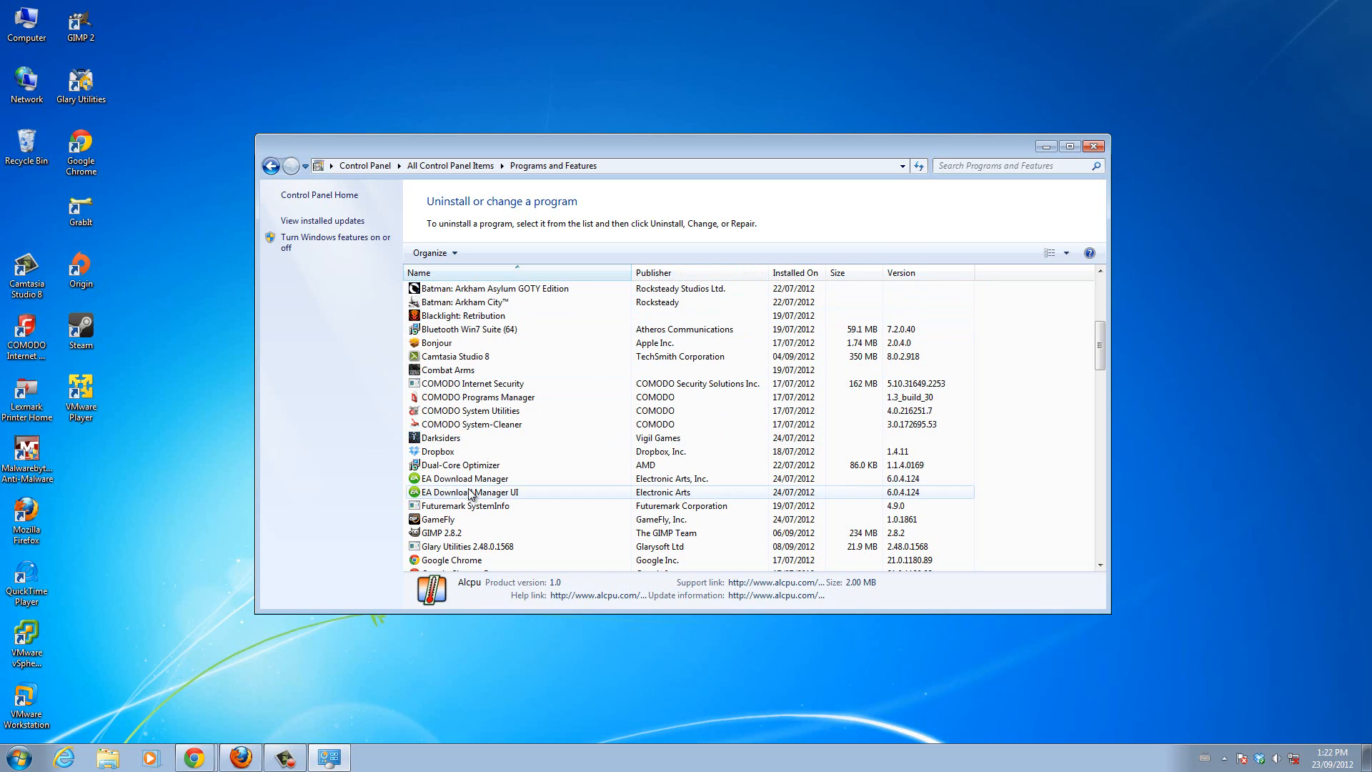
left_click(468, 478)
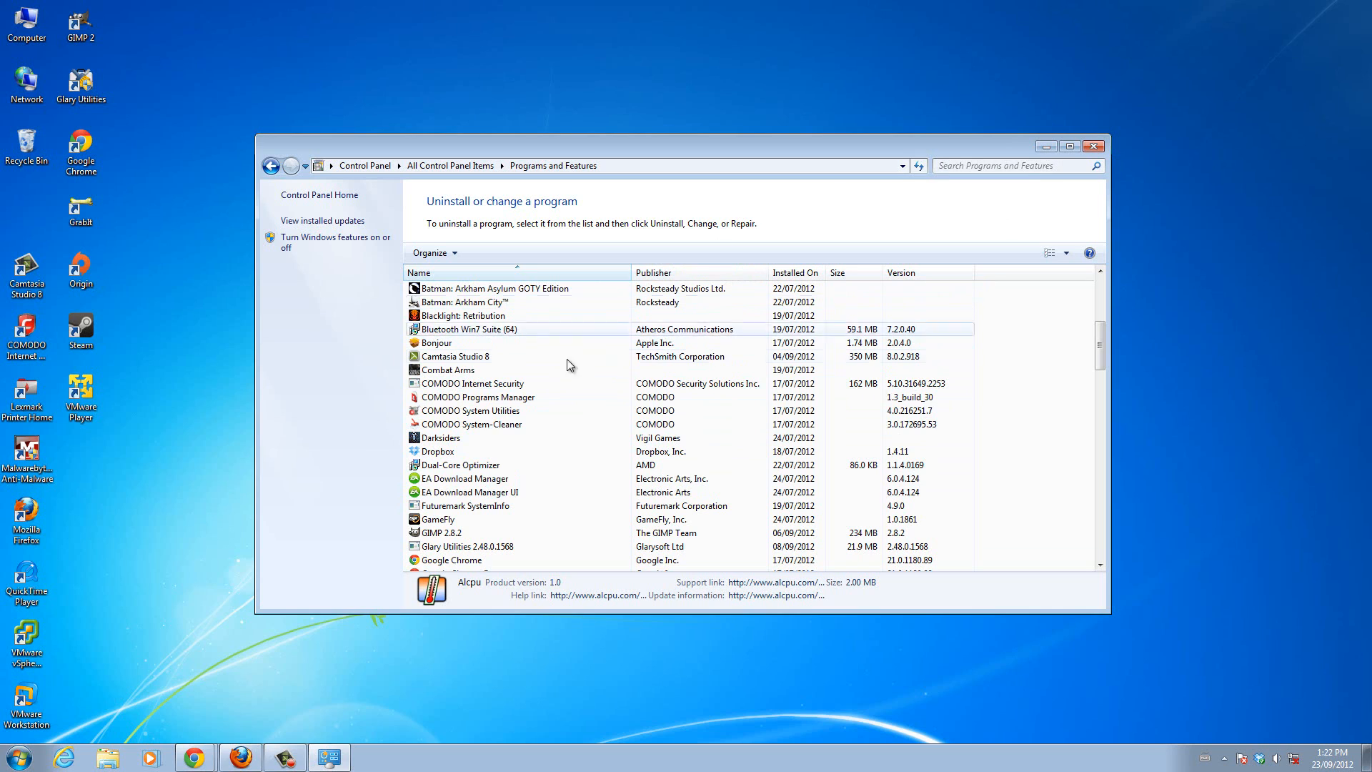
left_click(478, 397)
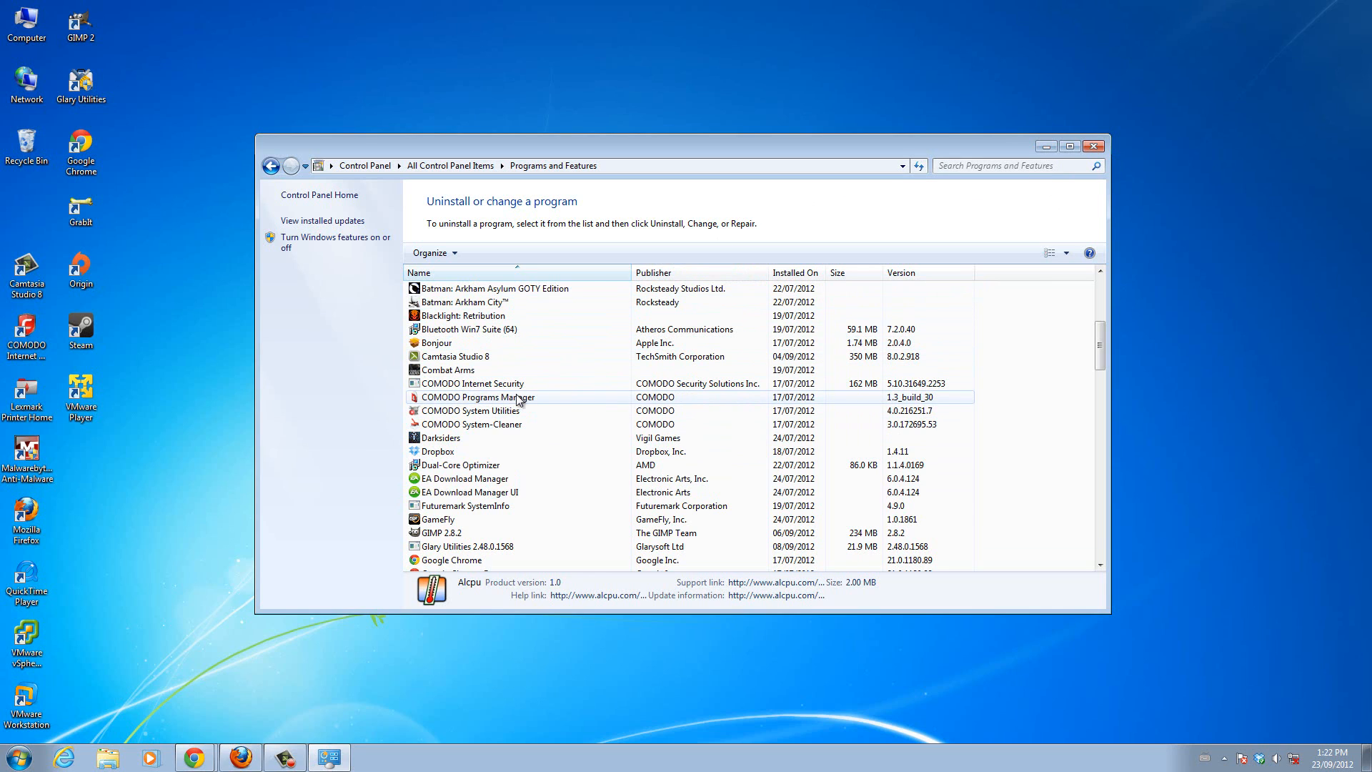
mouse_move(812, 221)
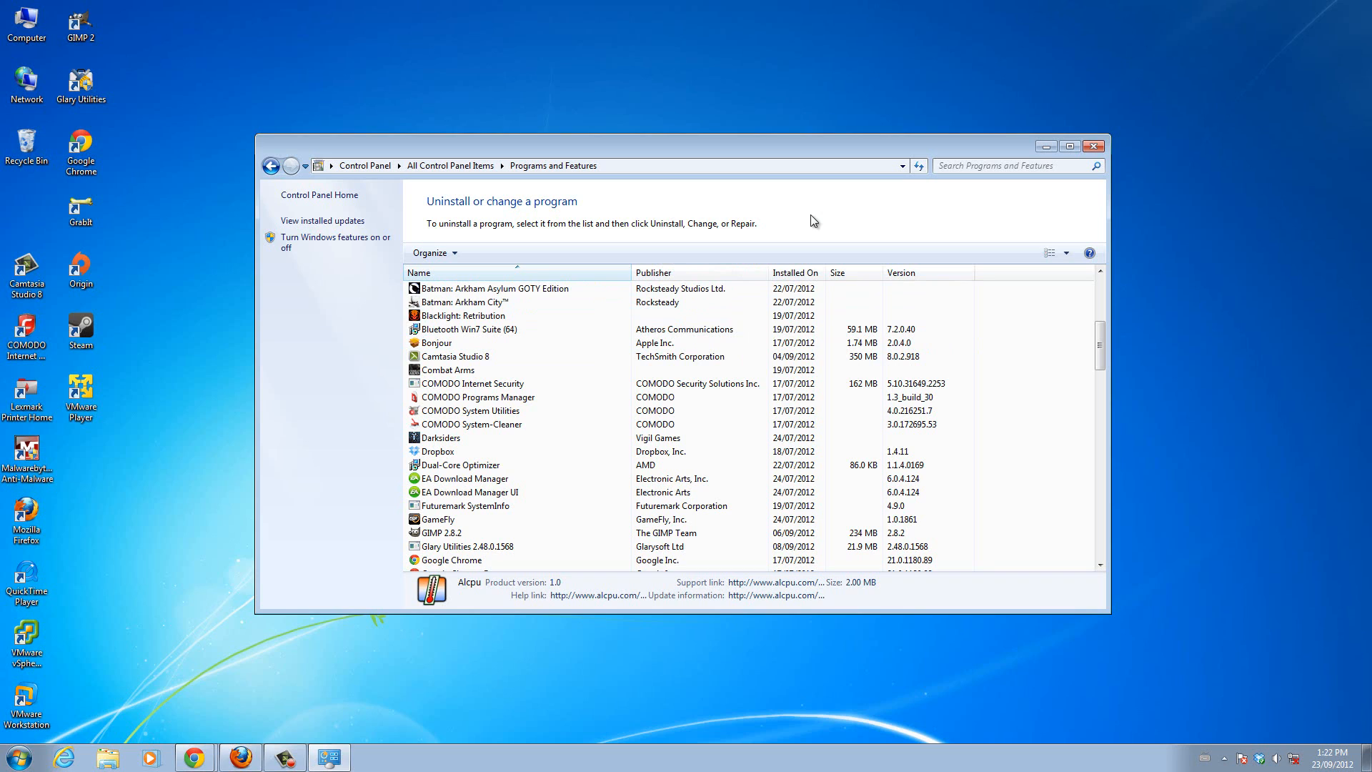
mouse_move(973, 199)
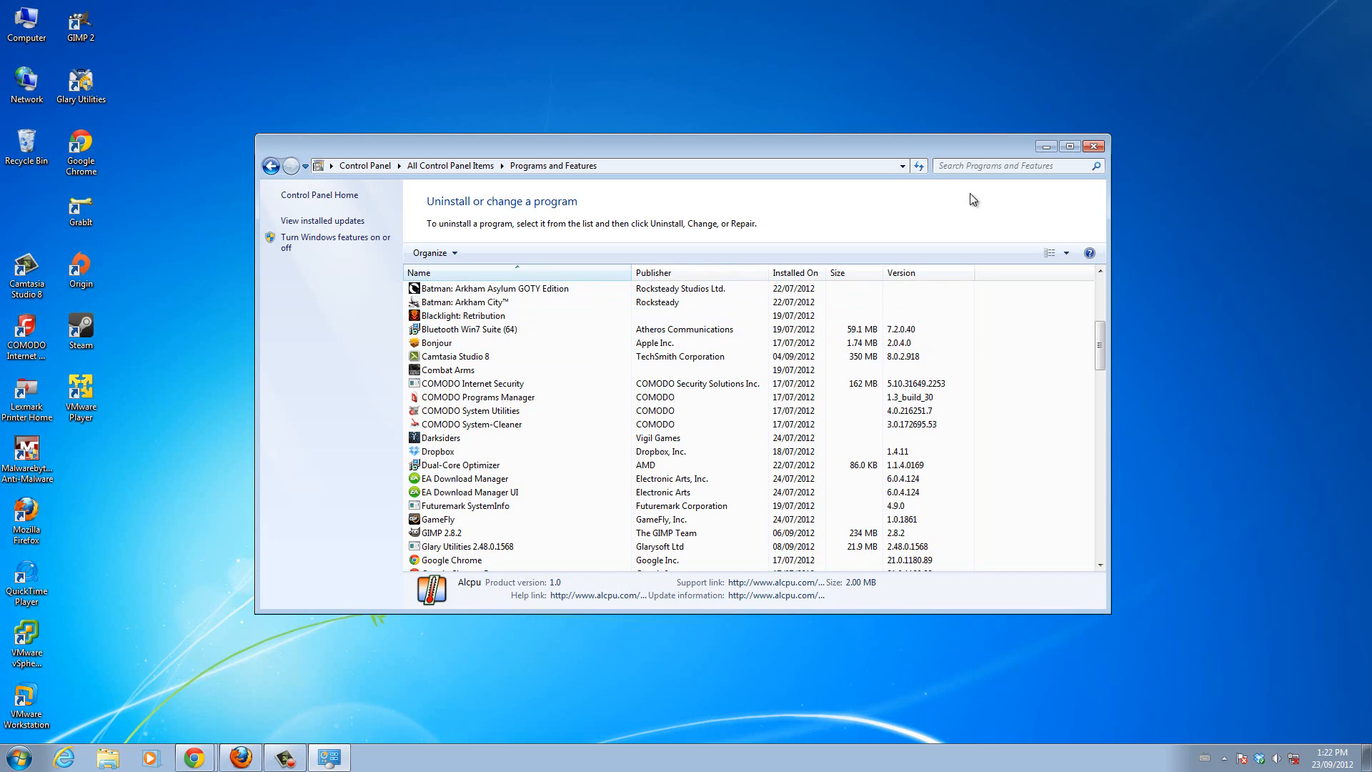
mouse_move(1045, 145)
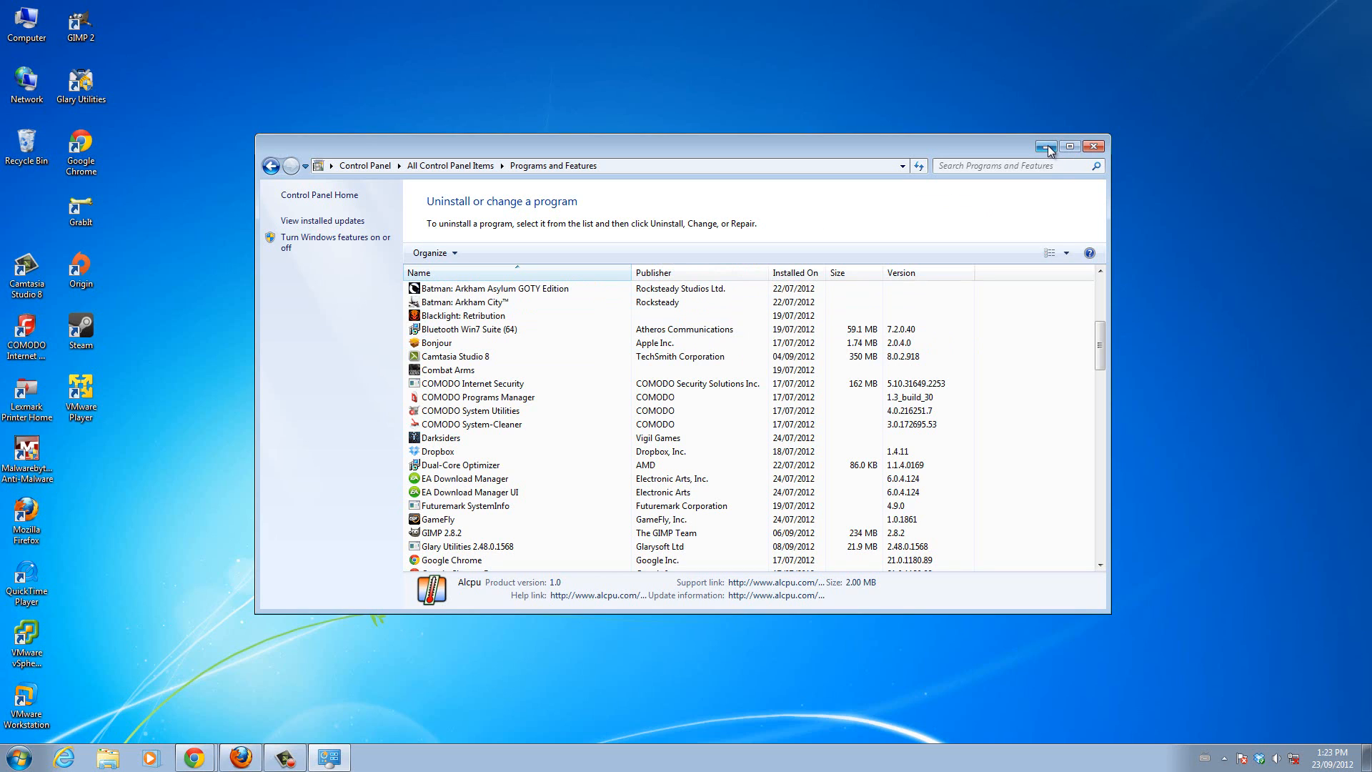
mouse_move(883, 156)
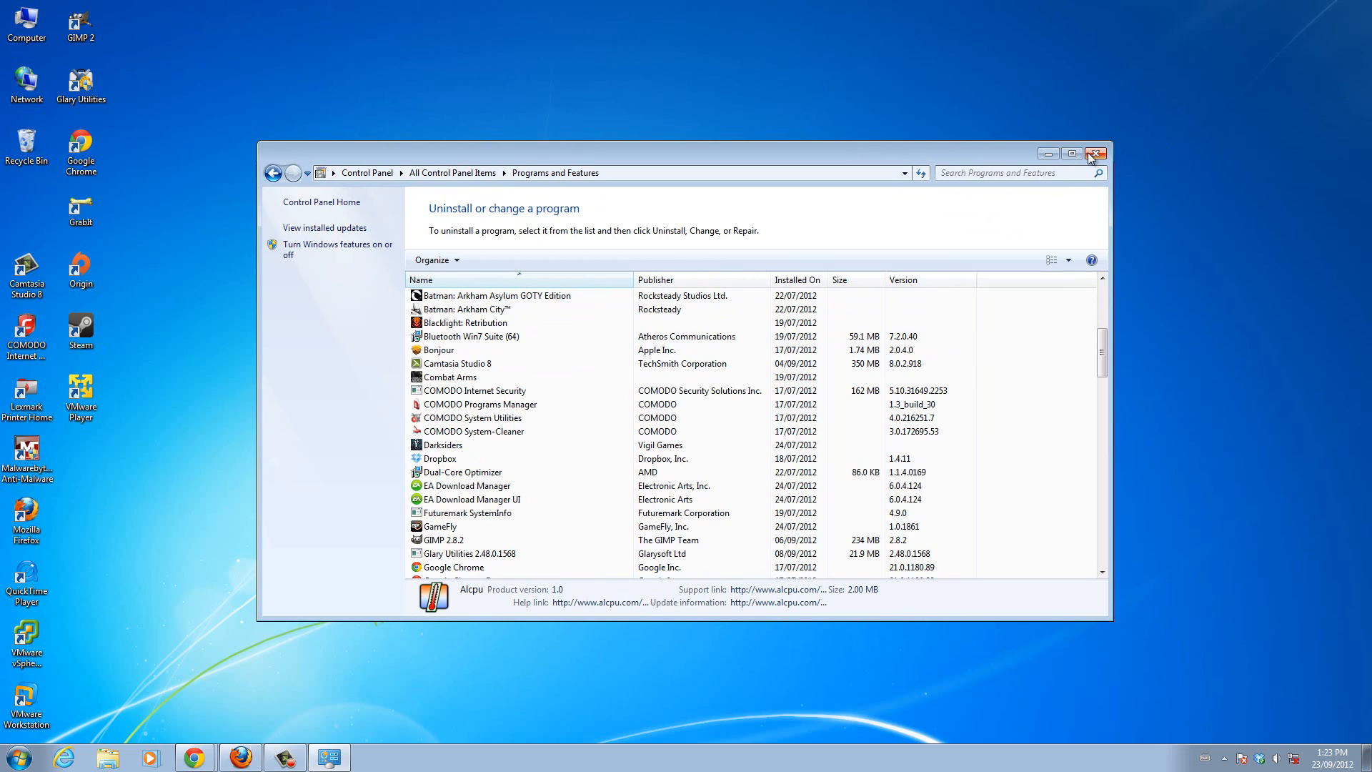
Close the Programs and Features window to return to the desktop
left_click(1096, 153)
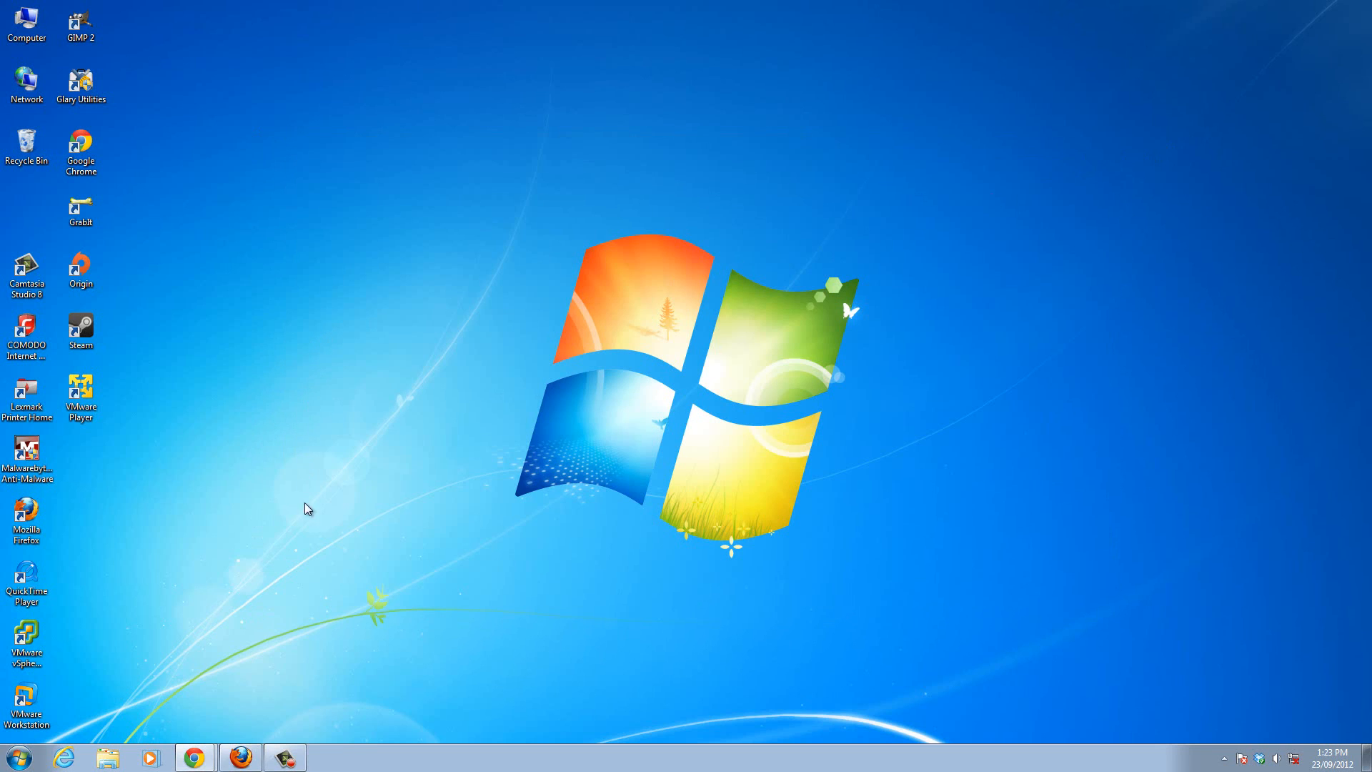
mouse_move(315, 606)
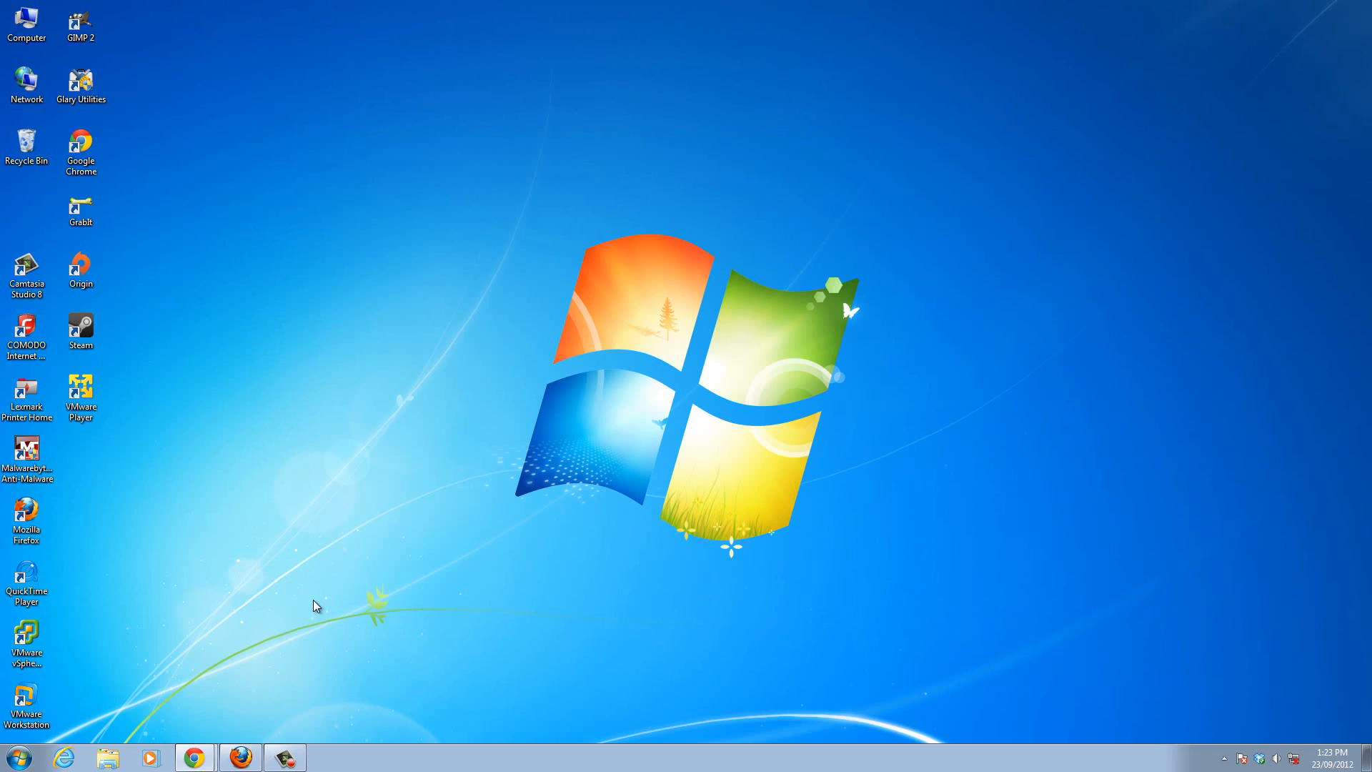
mouse_move(292, 730)
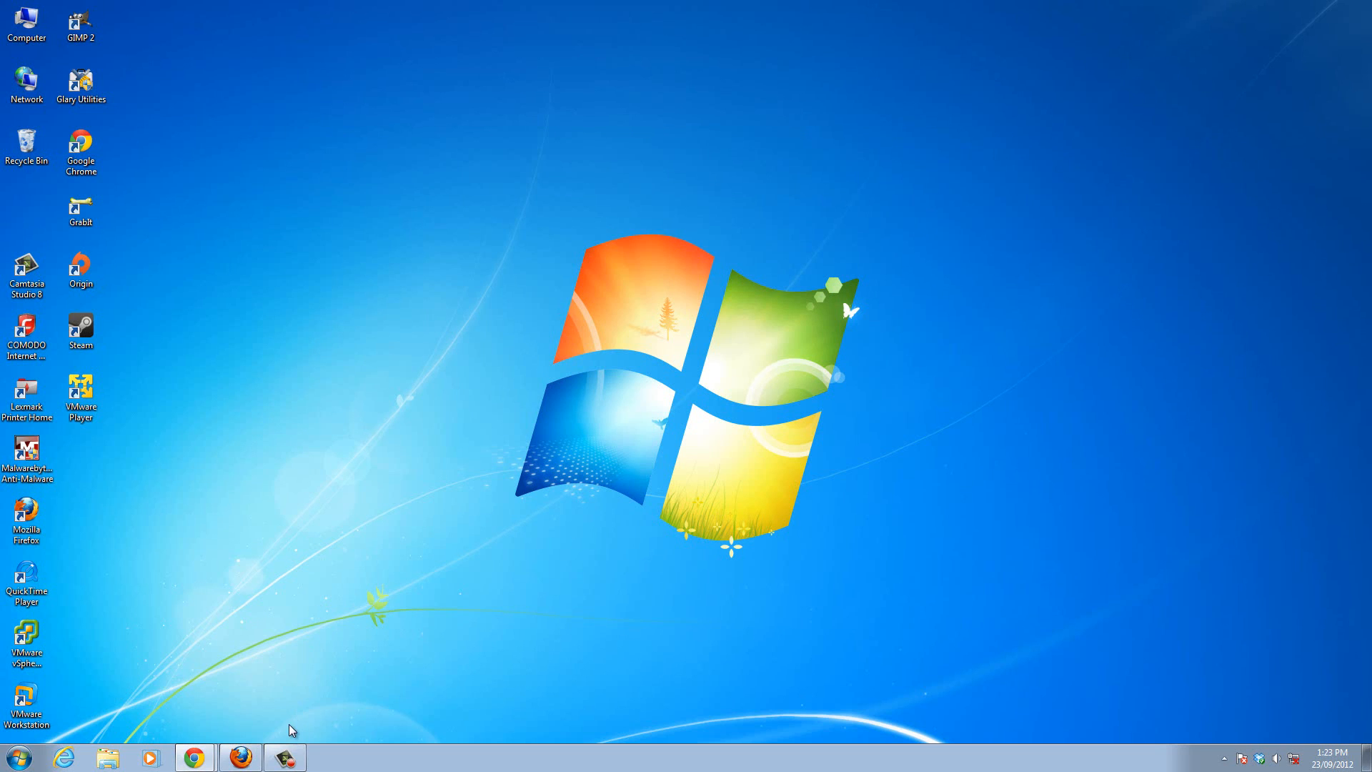